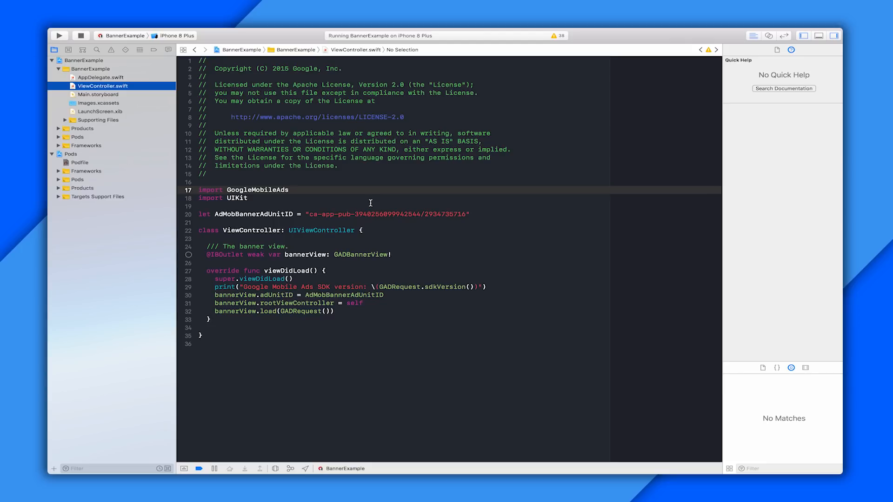
- Switch from Xcode to Google Chrome with Cmd+Tab
key("cmd+tab")
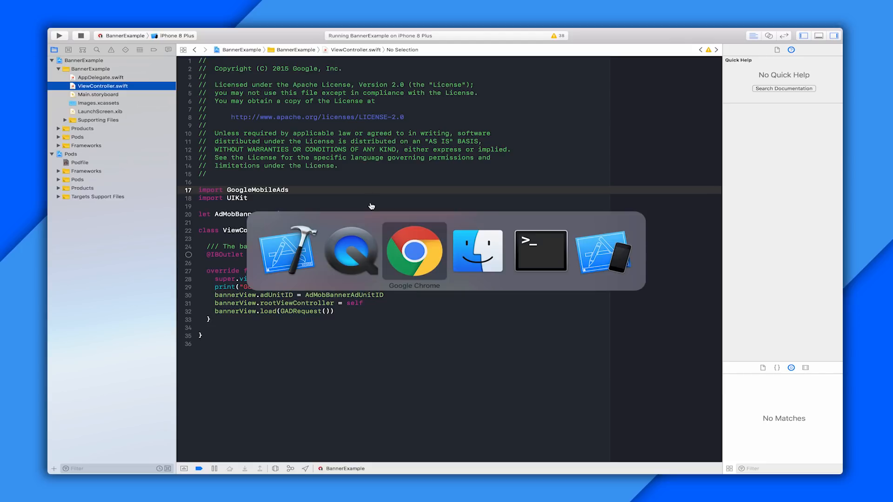
- Copy the GoogleMobileAdsMediationTestSuite pod line from the guide's Installation section
left_click(415, 251)
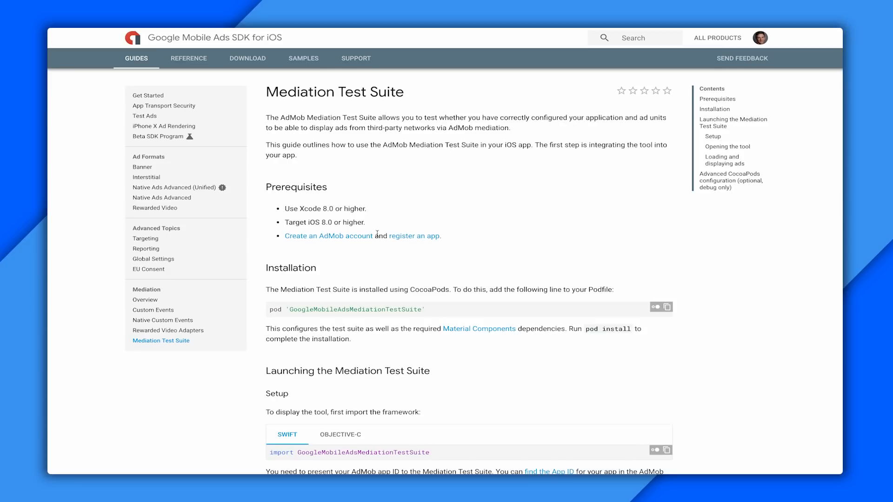
mouse_move(415, 245)
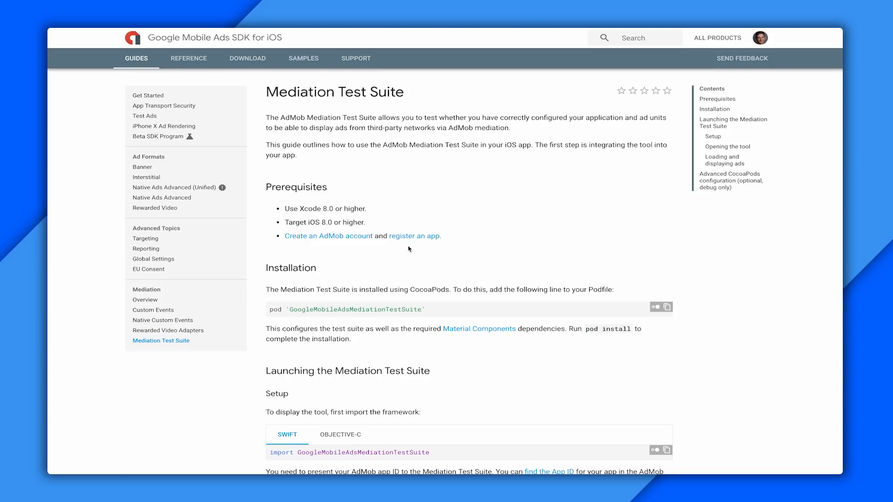
scroll("down", 3)
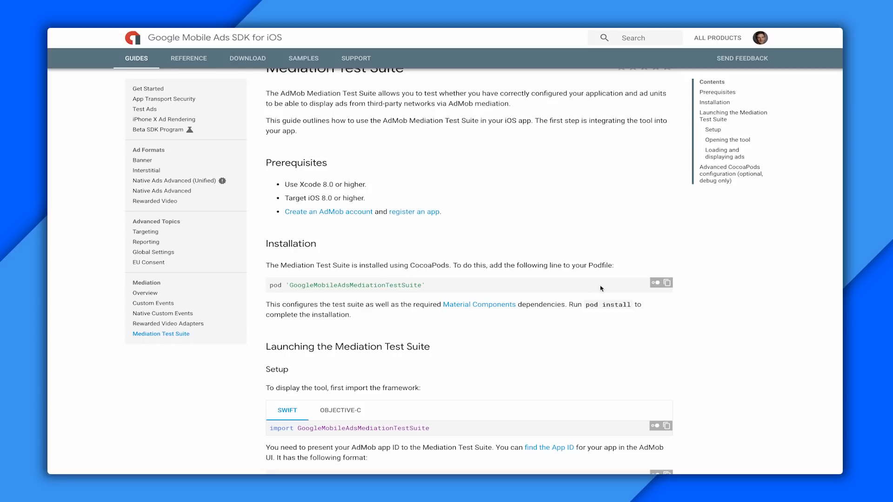
left_click(666, 282)
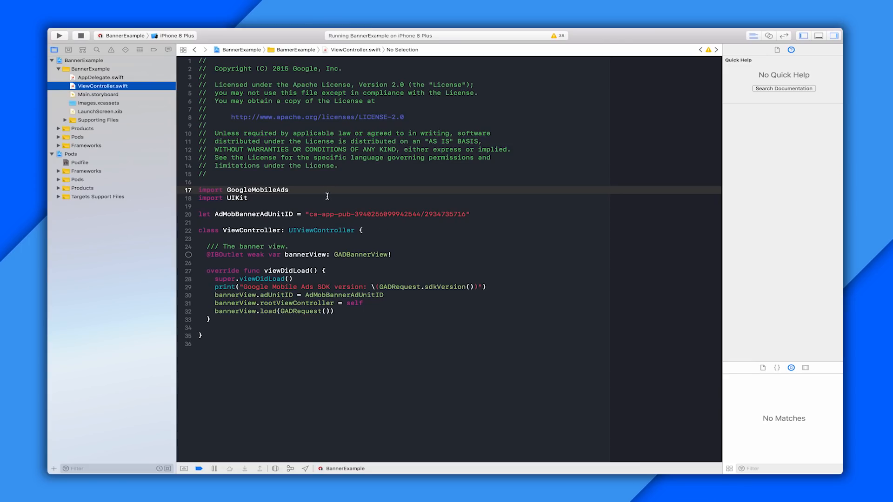
mouse_move(127, 126)
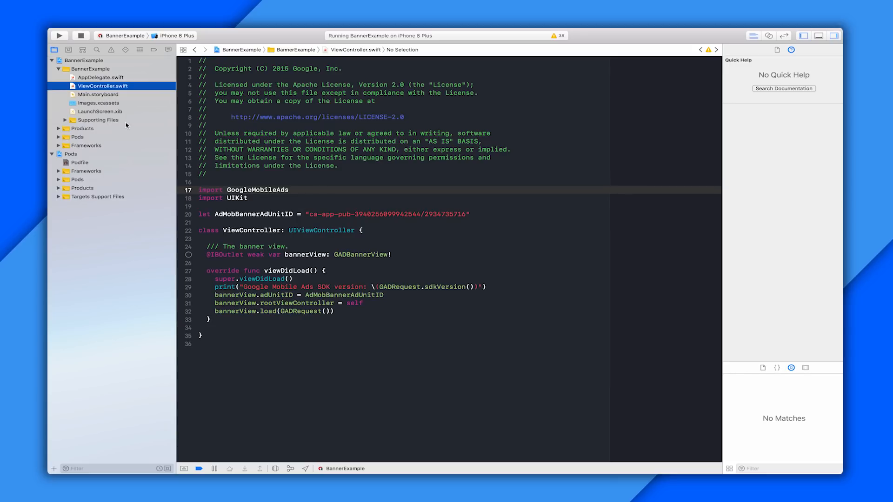
- Add pod 'GoogleMobileAdsMediationTestSuite' to the BannerExample Podfile
left_click(79, 163)
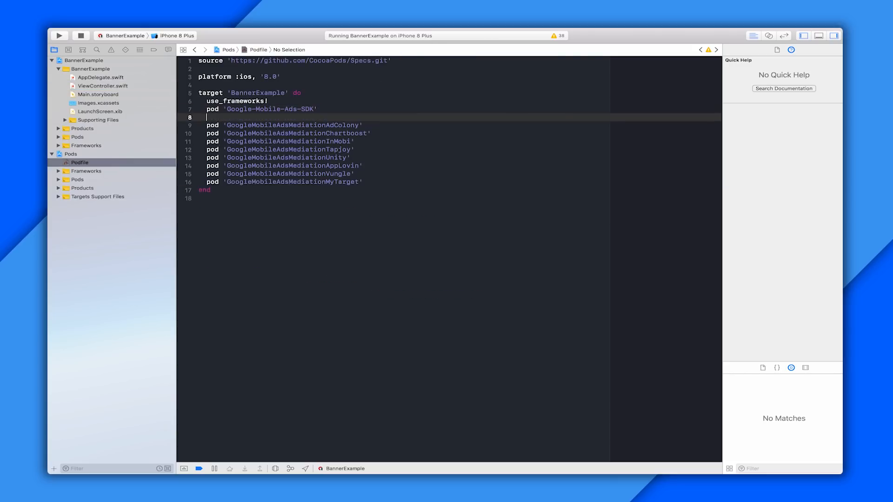
type("pod 'GoogleMobileAdsMediationTestSuite'")
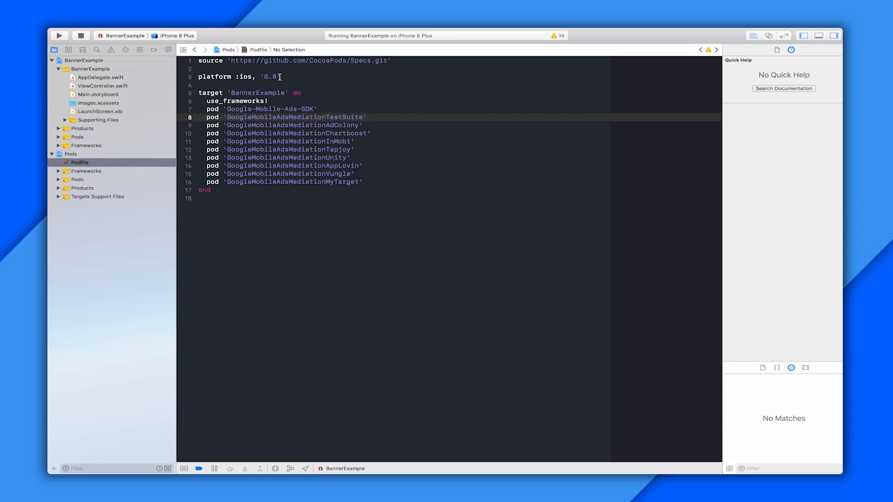
mouse_move(374, 182)
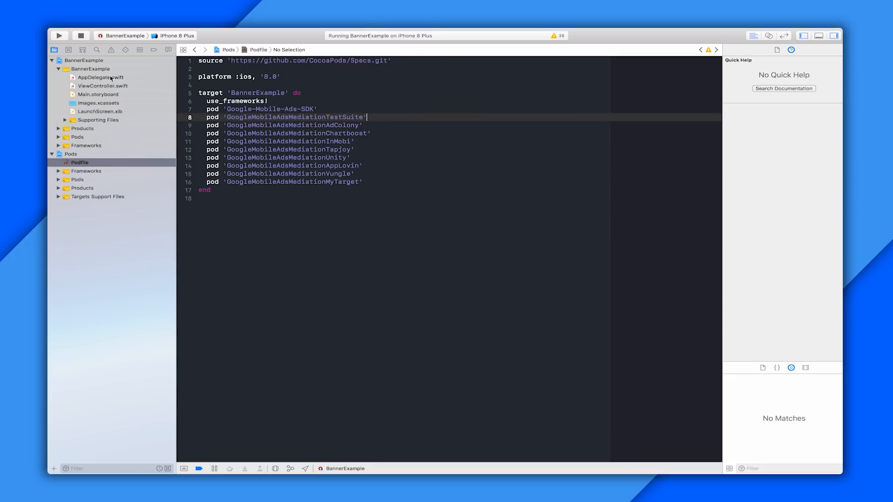
left_click(101, 77)
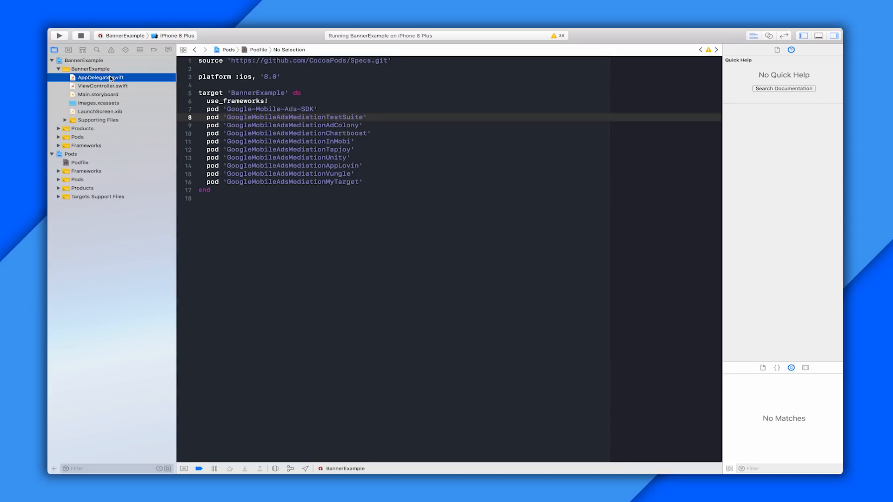
- Open AppDelegate.swift and inspect the AdMobAppID constant
left_click(101, 77)
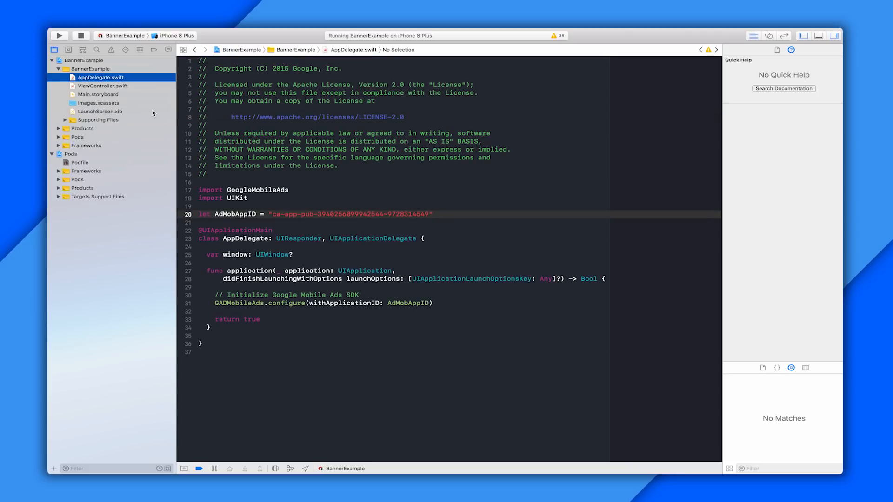
mouse_move(212, 201)
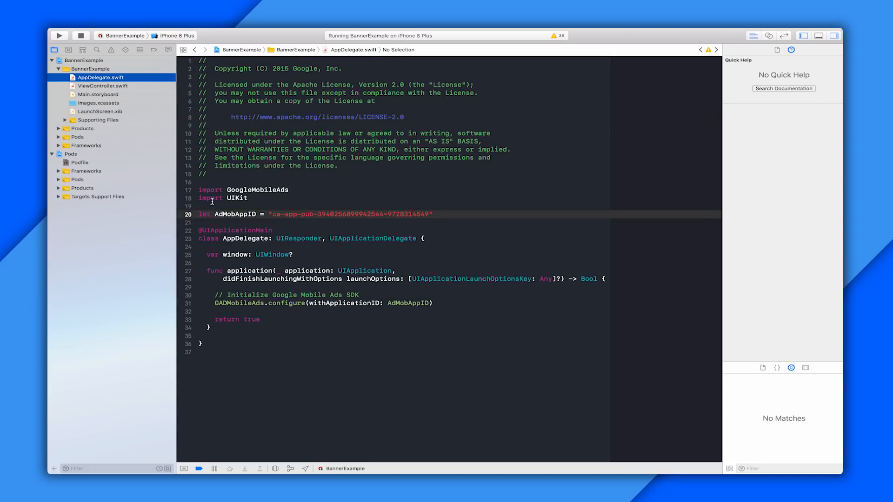
left_click(264, 214)
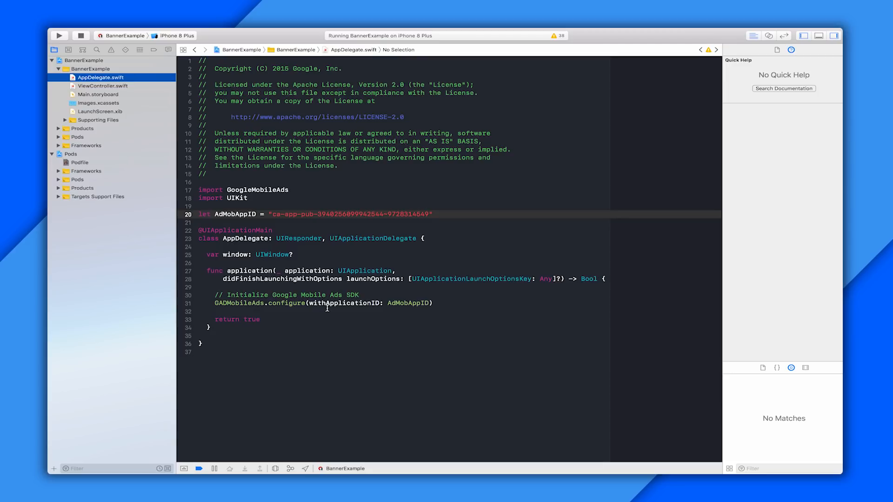
mouse_move(154, 159)
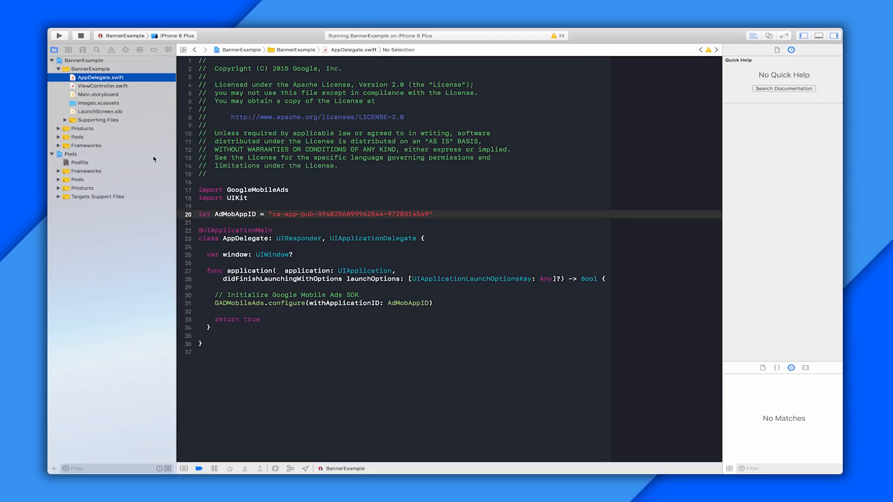
- In ViewController.swift, start a presentMediationTestSuite() function
left_click(103, 86)
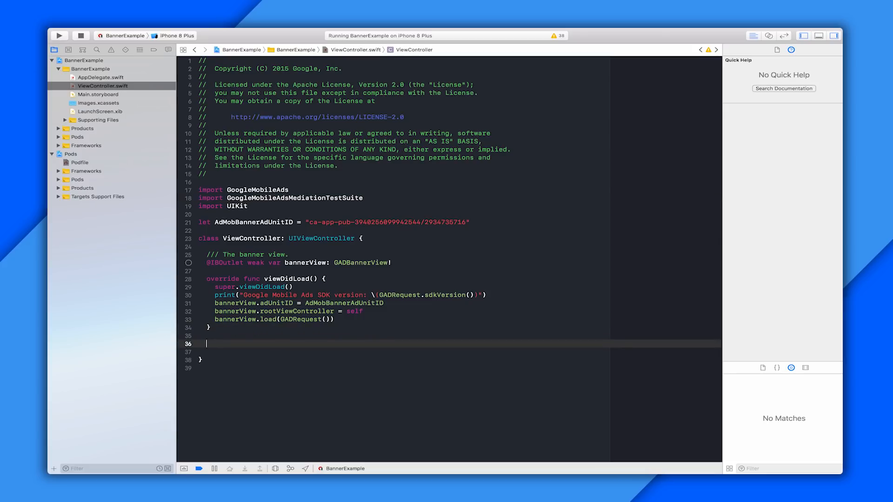
type("func present")
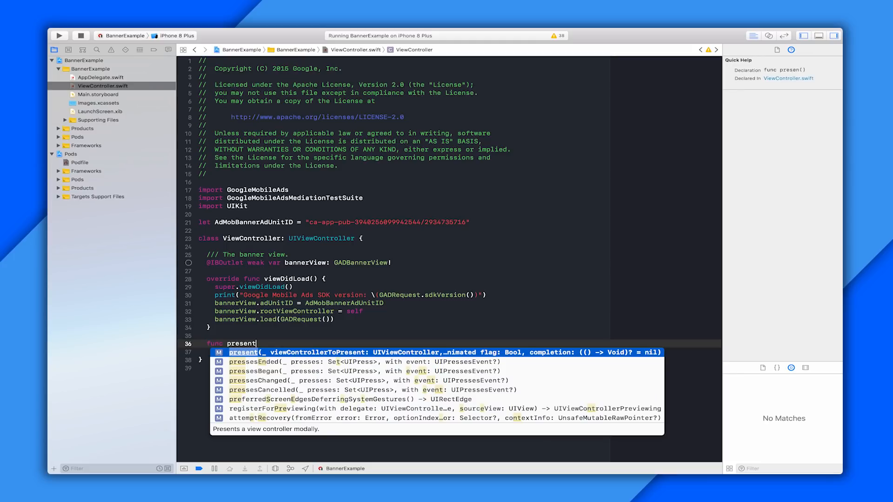
type("MediationTest")
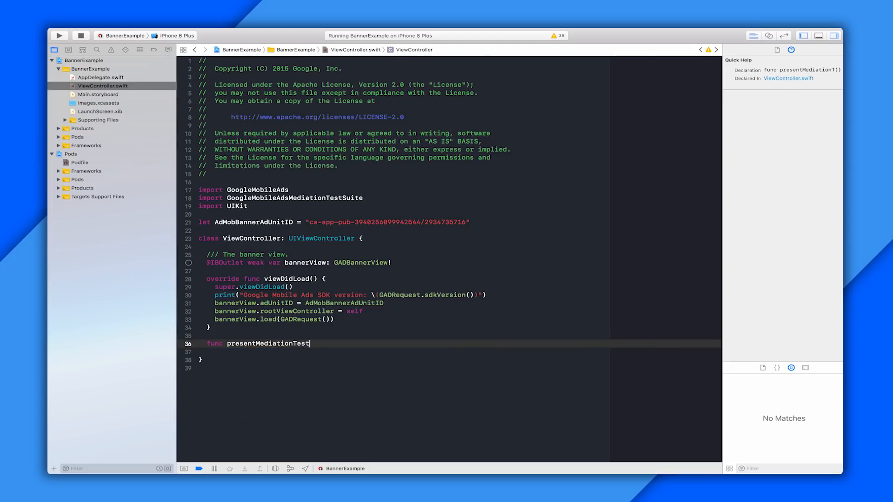
type("Suite() {")
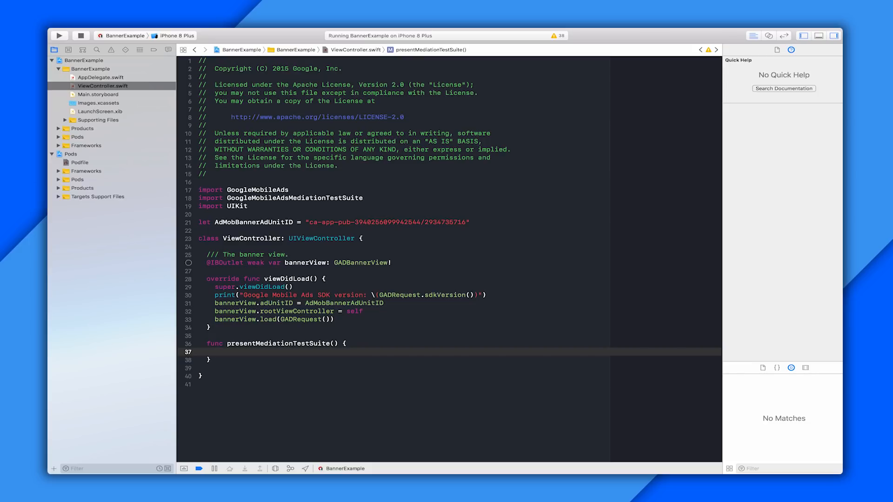
- Call GoogleMobileAdsMediationTestSuite.present with the app ID, self and nil delegate
type("Goog")
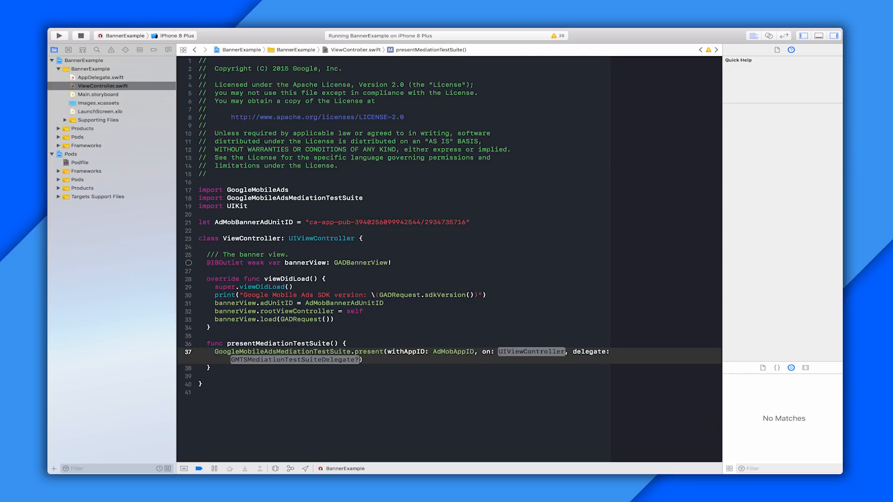
left_click(530, 351)
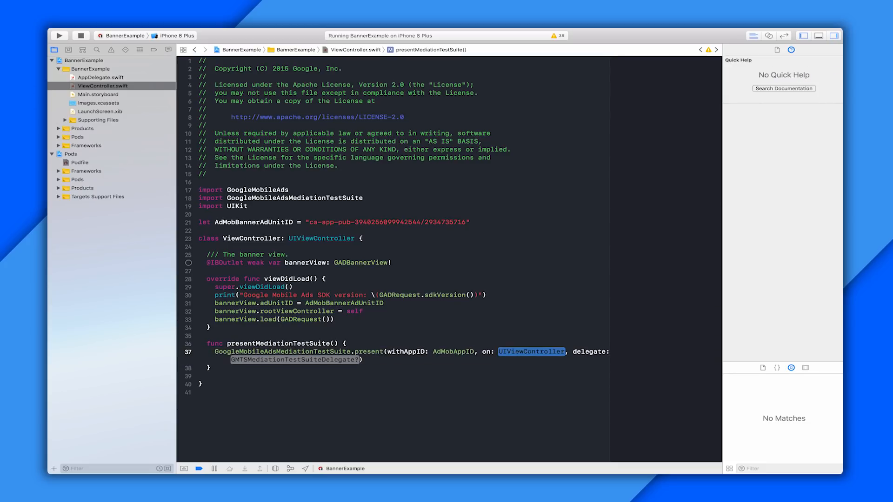
type("self")
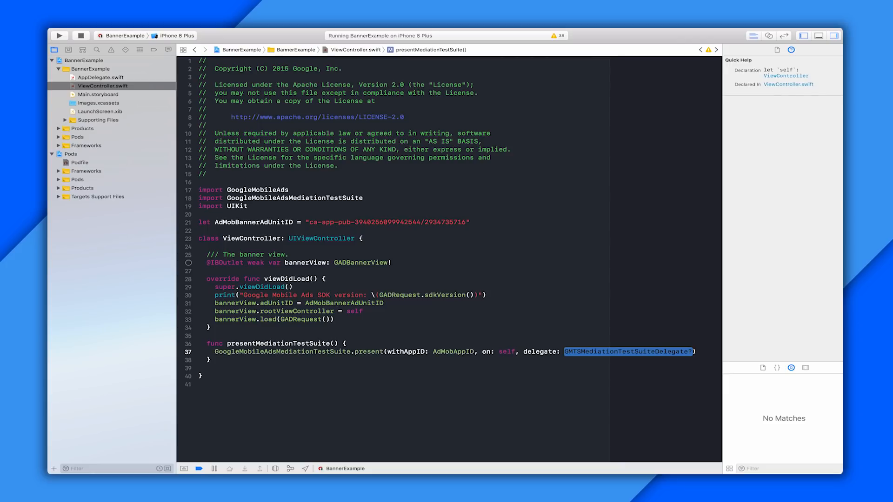
type("nil")
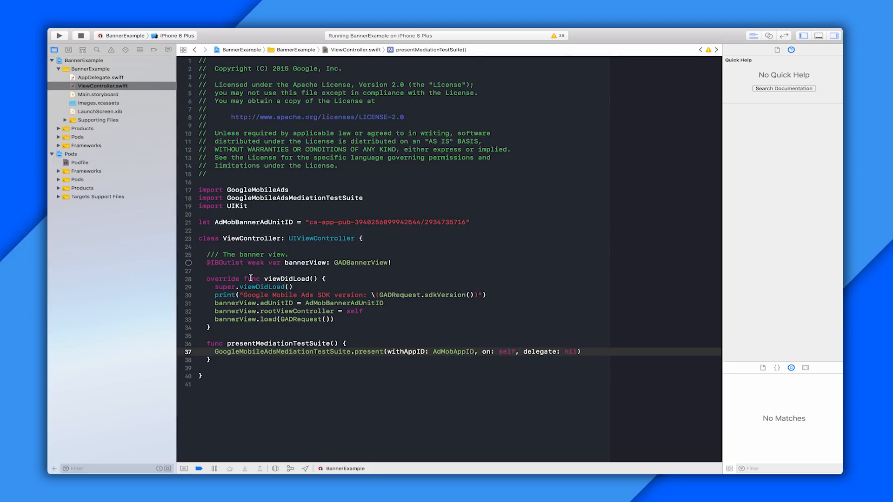
mouse_move(335, 320)
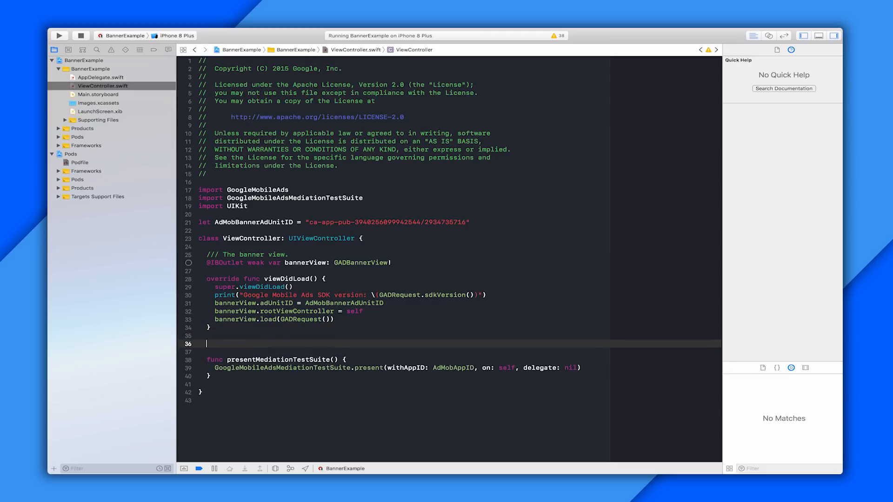
- Override viewDidAppear to call presentMediationTestSuite()
type("viewDidAppear(_ animated: Bool) {")
type("super.viewDidAppear(animated")
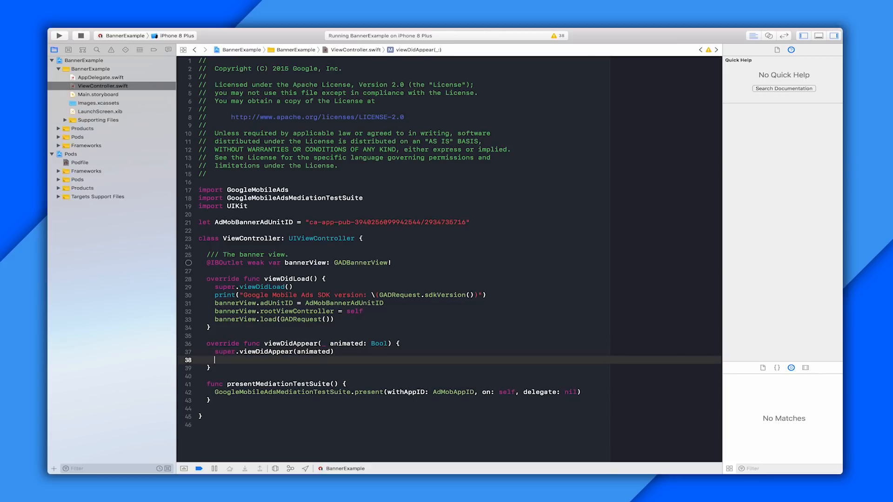
type("prese")
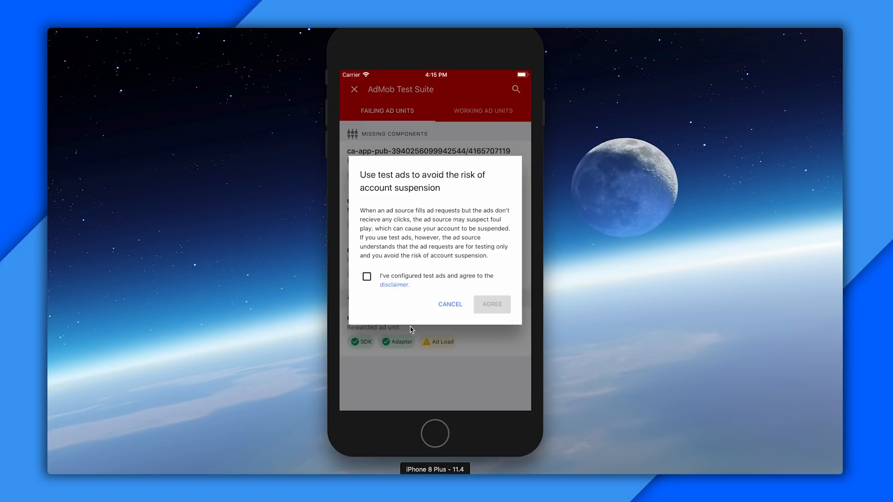
mouse_move(391, 290)
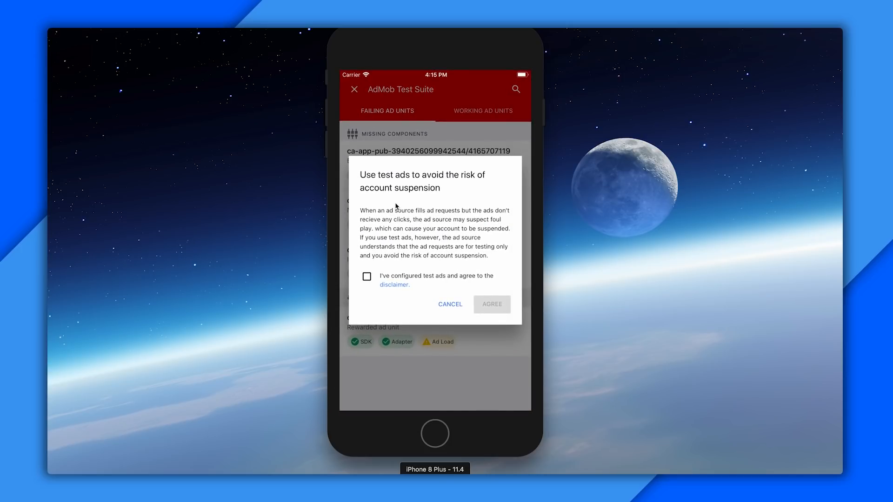
mouse_move(404, 223)
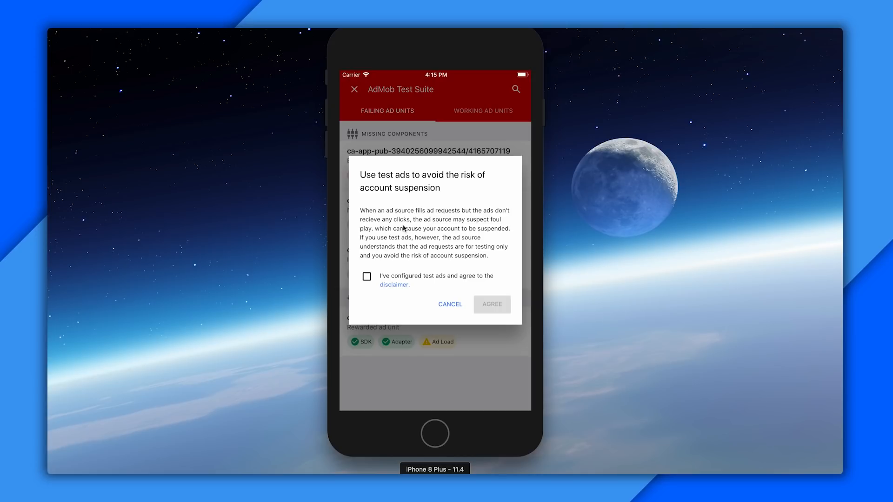
- Tick 'I've configured test ads and agree to the disclaimer' in the test-ads dialog
left_click(367, 276)
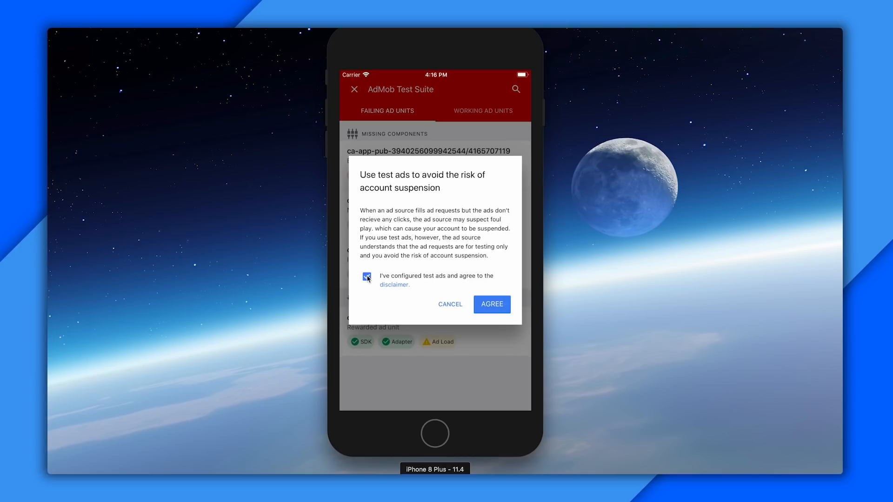
- Agree to the disclaimer and review the Failing Ad Units tab
left_click(491, 305)
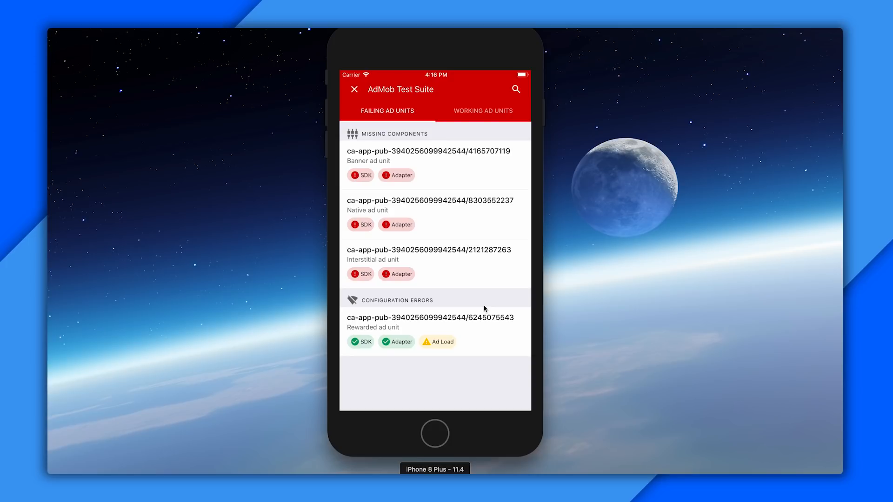
mouse_move(475, 287)
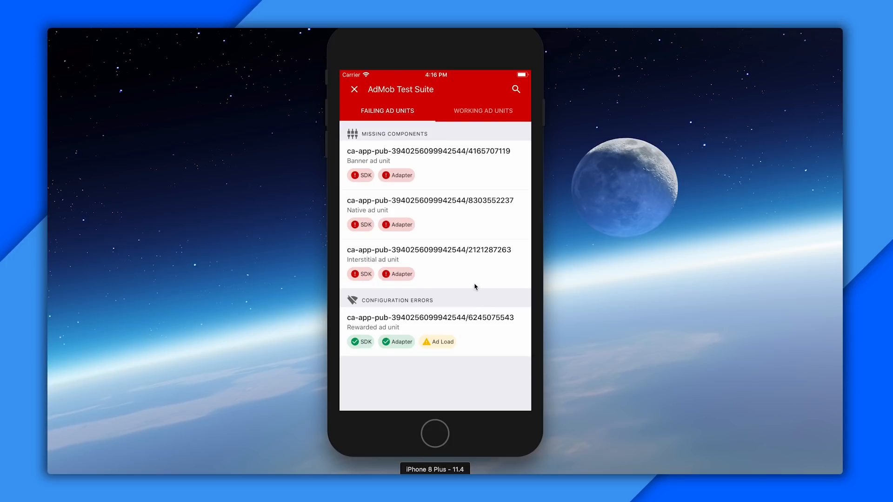
mouse_move(439, 216)
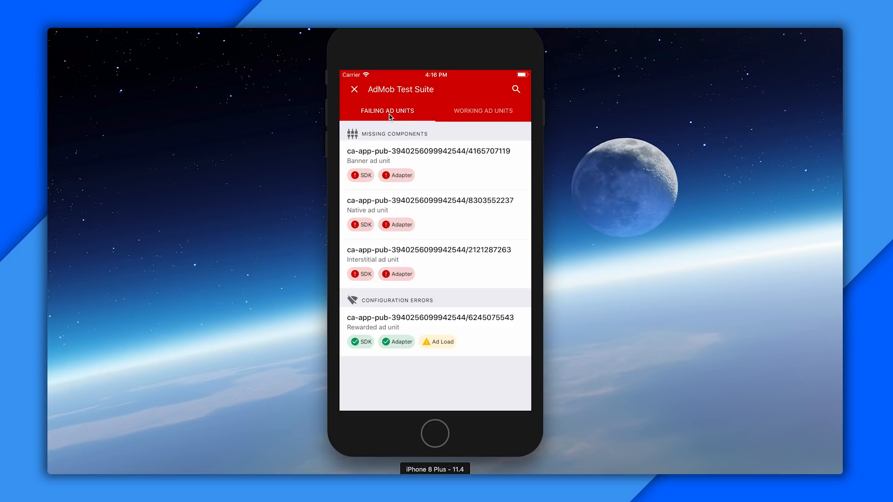
mouse_move(424, 133)
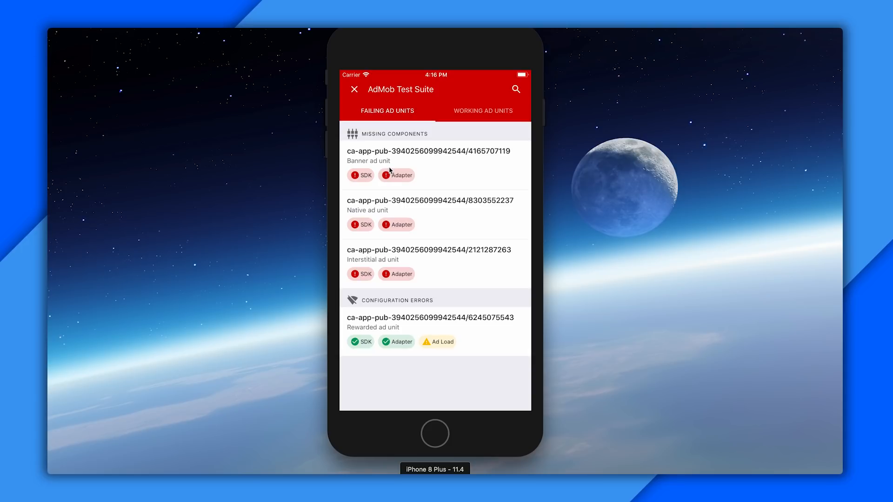
mouse_move(375, 146)
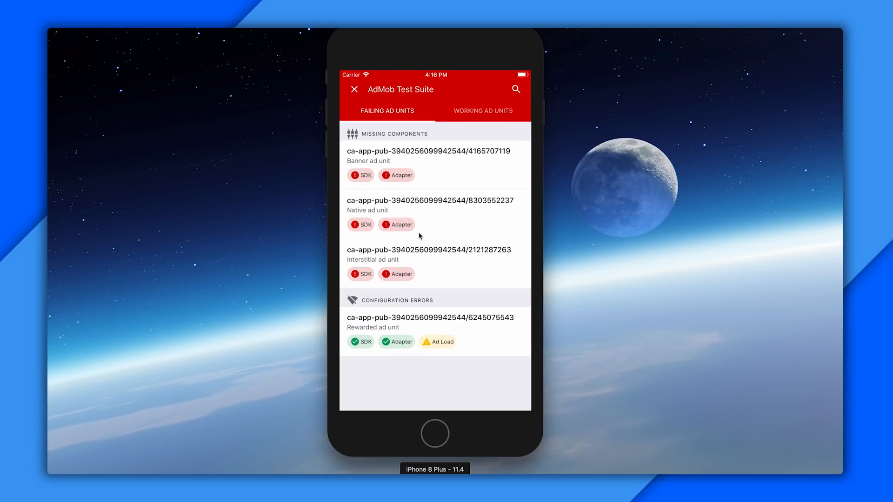
mouse_move(408, 312)
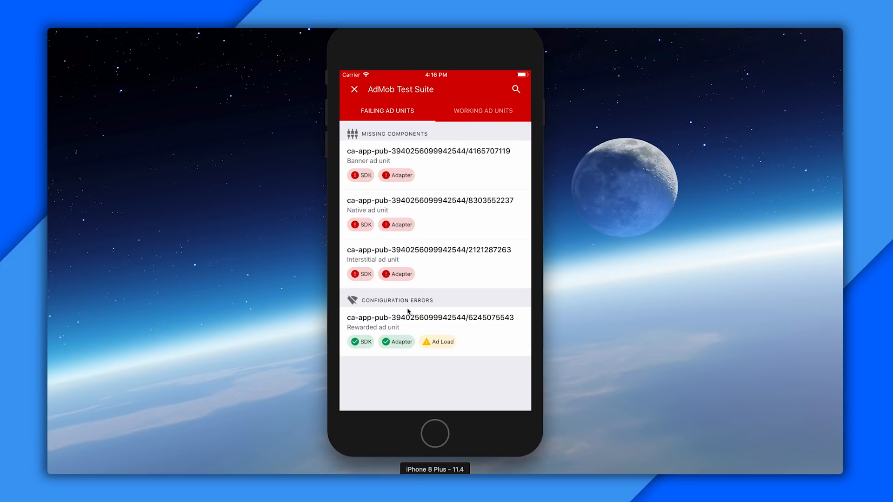
mouse_move(467, 119)
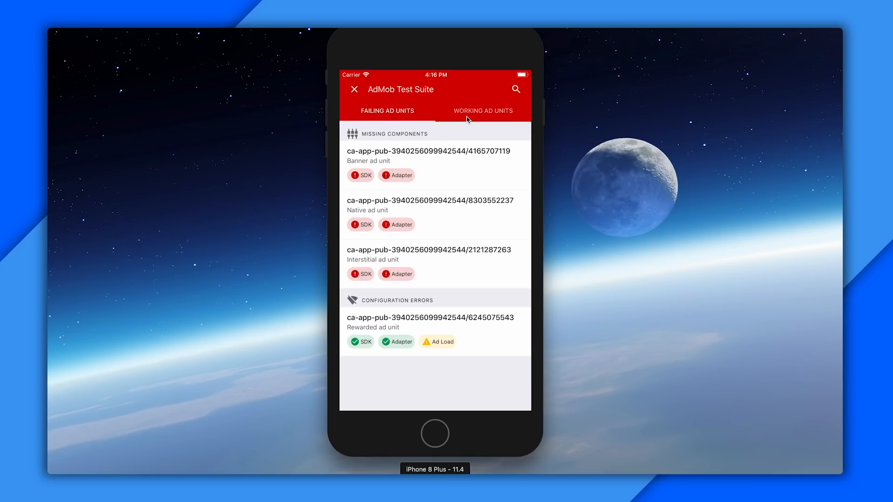
left_click(483, 110)
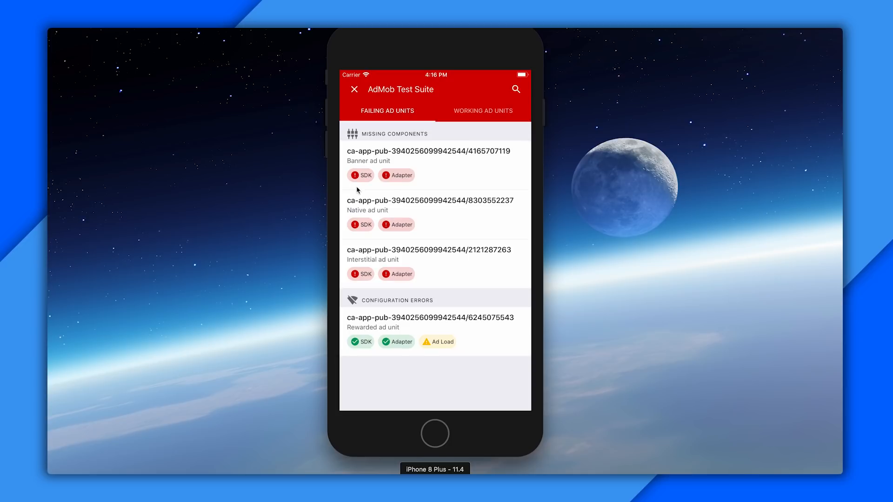
mouse_move(354, 185)
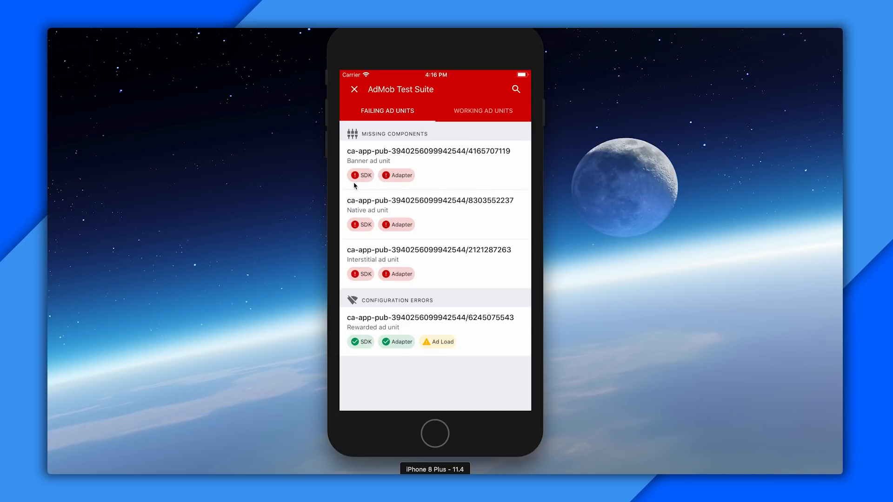
mouse_move(363, 187)
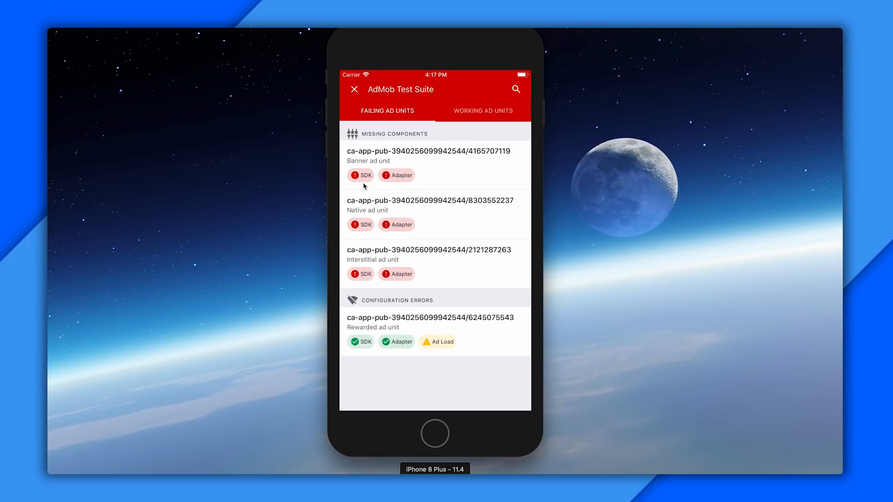
mouse_move(391, 185)
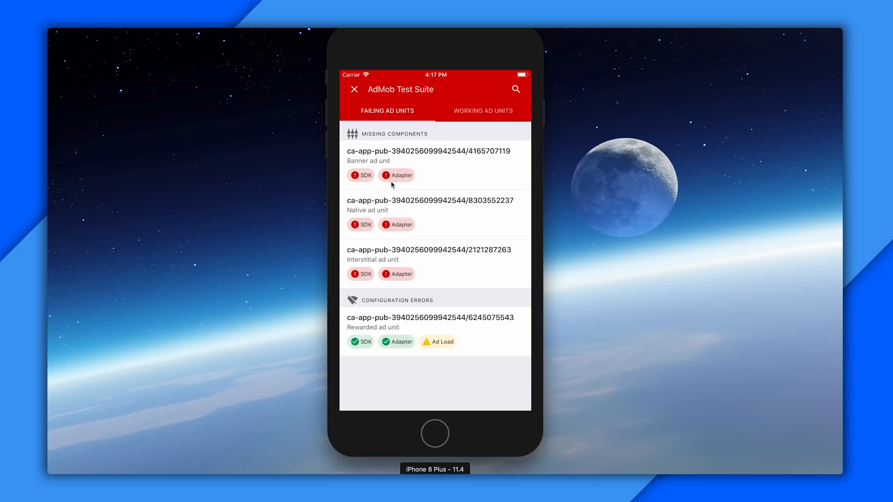
mouse_move(362, 352)
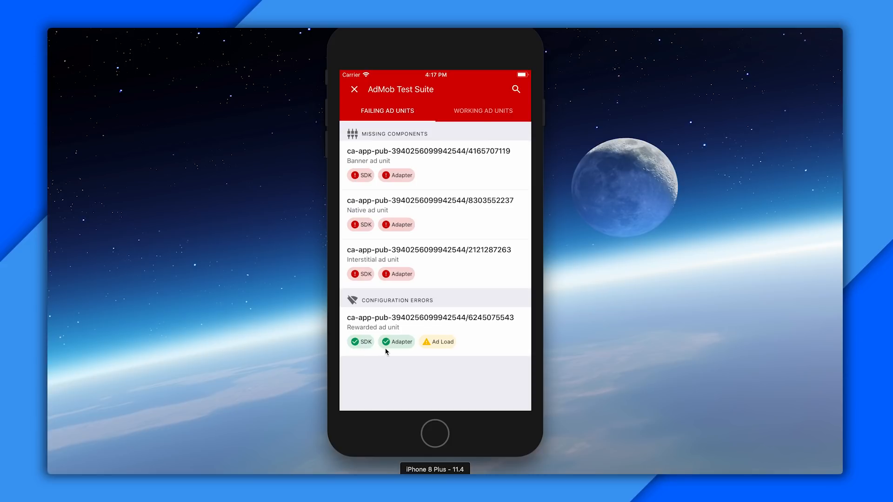
mouse_move(437, 348)
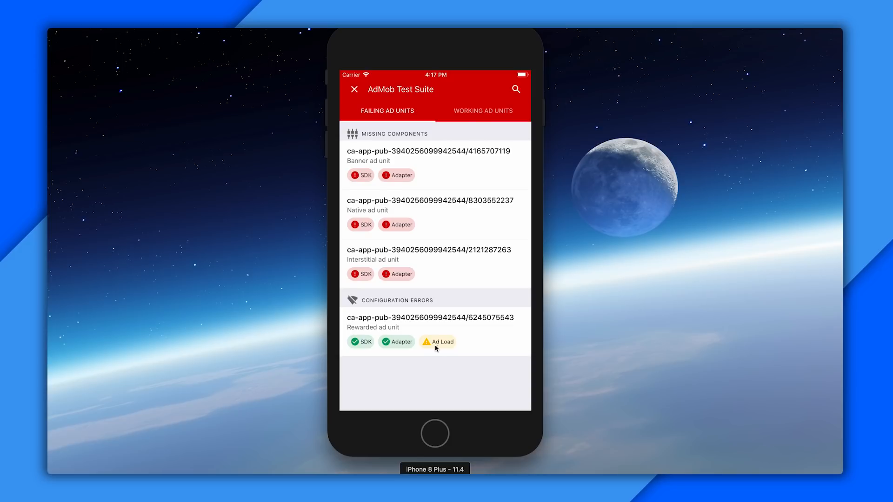
mouse_move(409, 344)
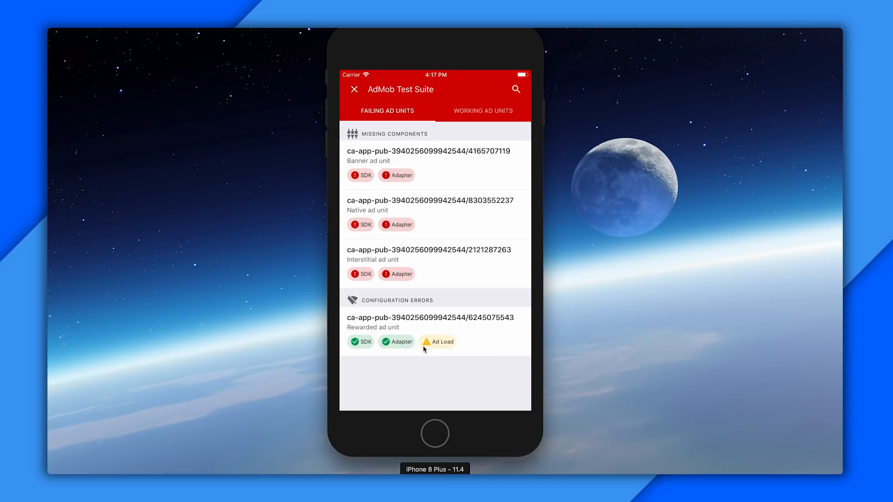
mouse_move(429, 350)
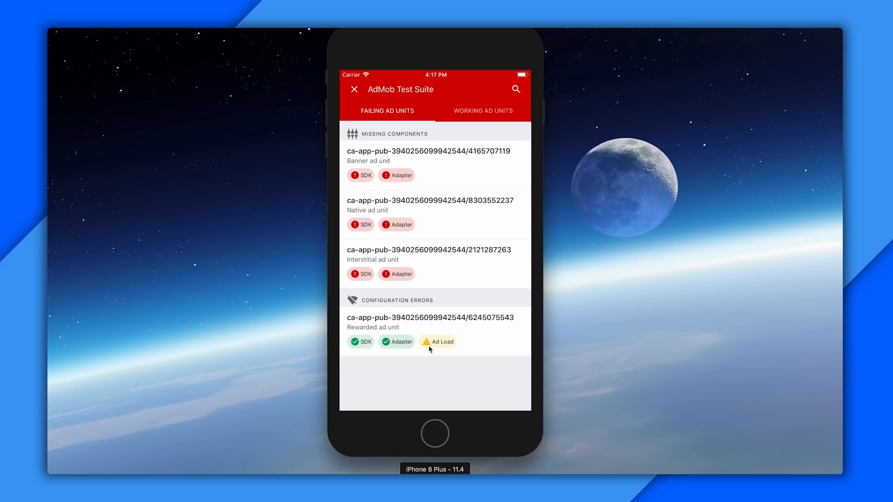
mouse_move(415, 309)
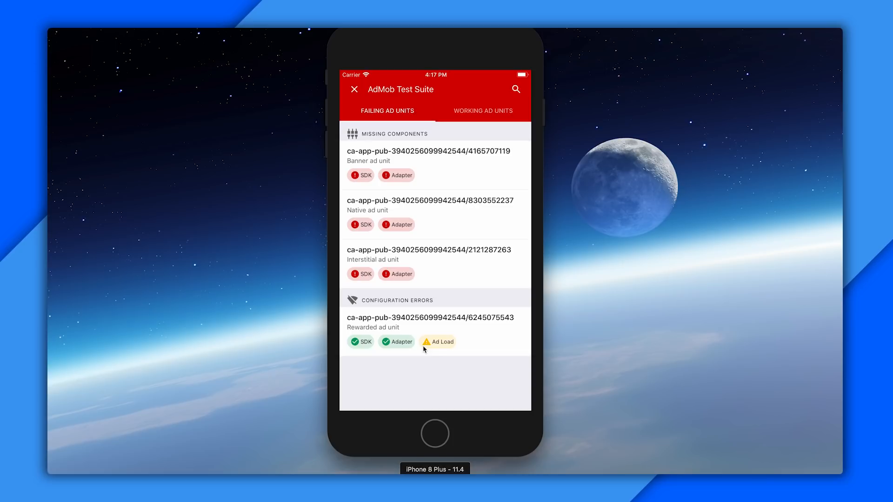
mouse_move(477, 173)
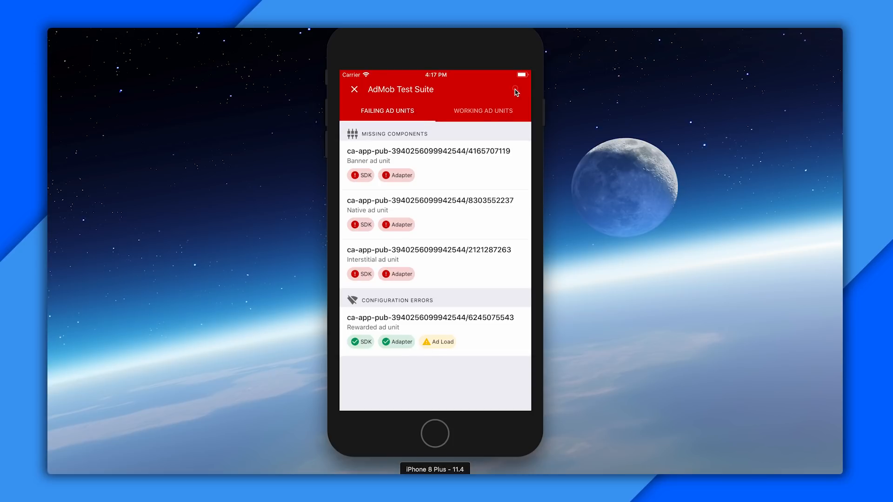
left_click(514, 89)
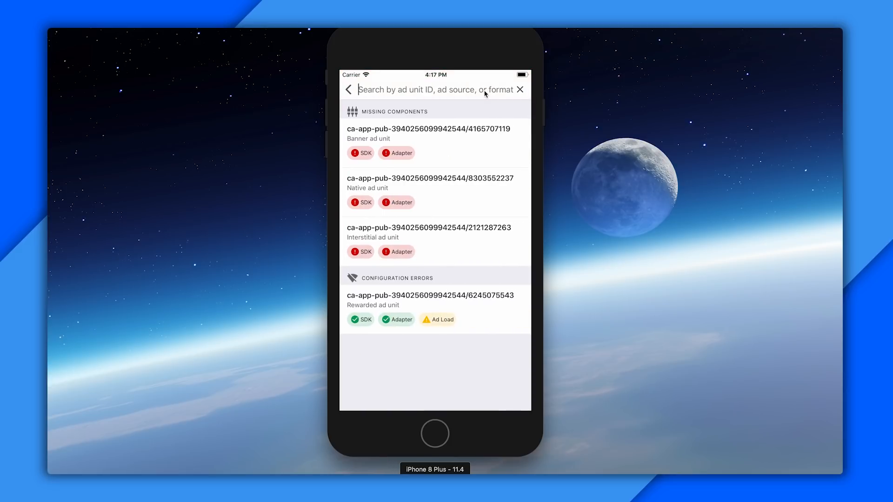
type("rew")
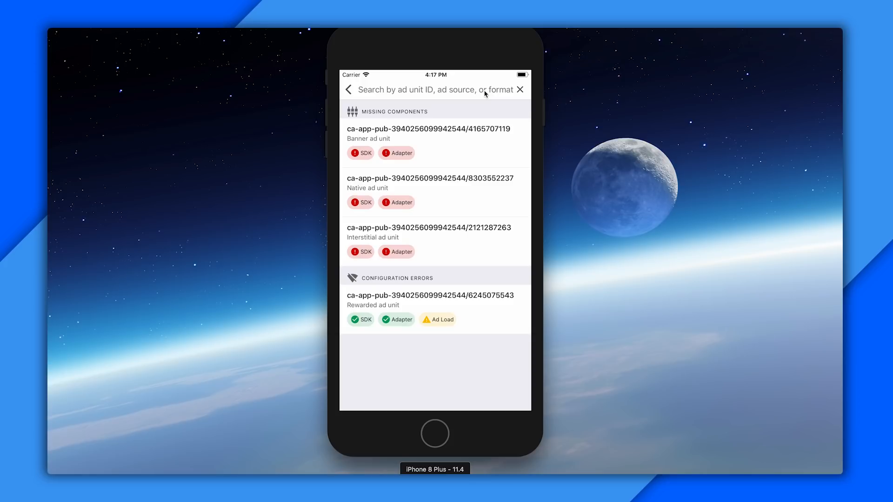
type("mop")
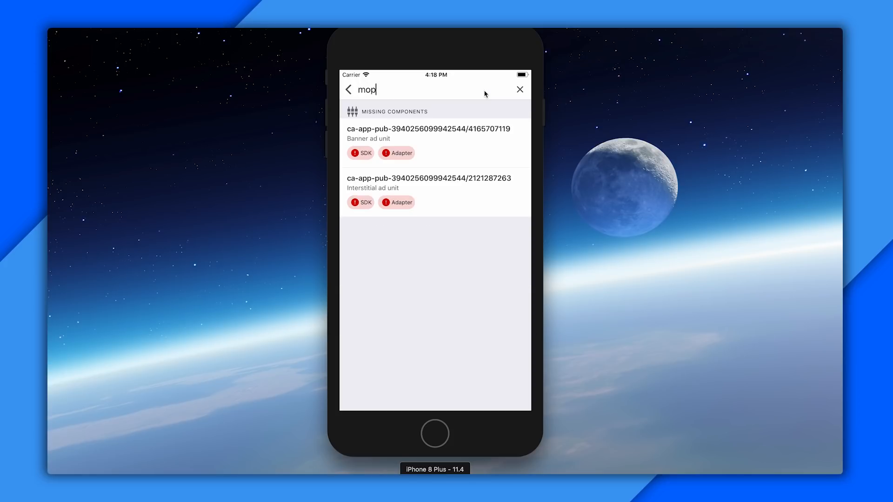
type("ub")
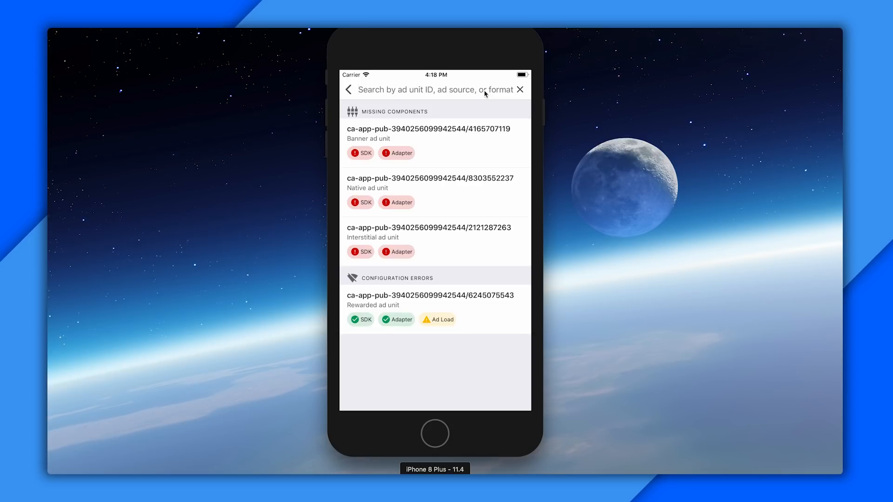
type("212")
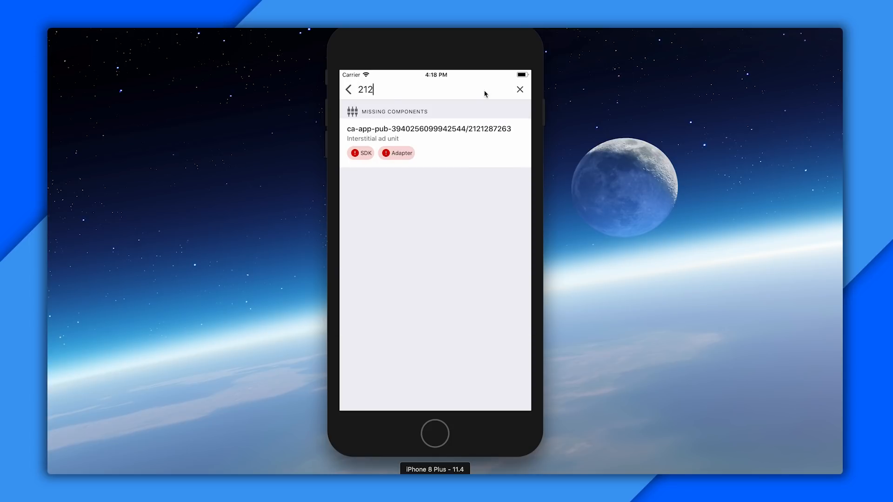
left_click(519, 89)
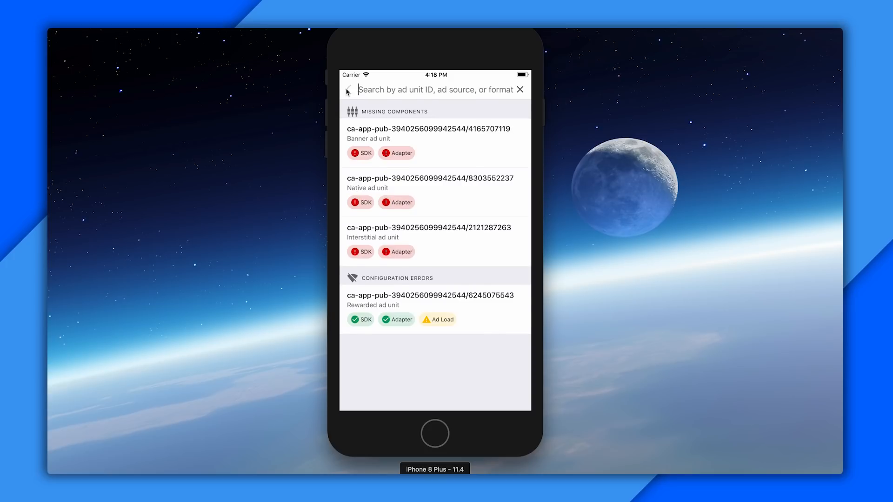
left_click(347, 89)
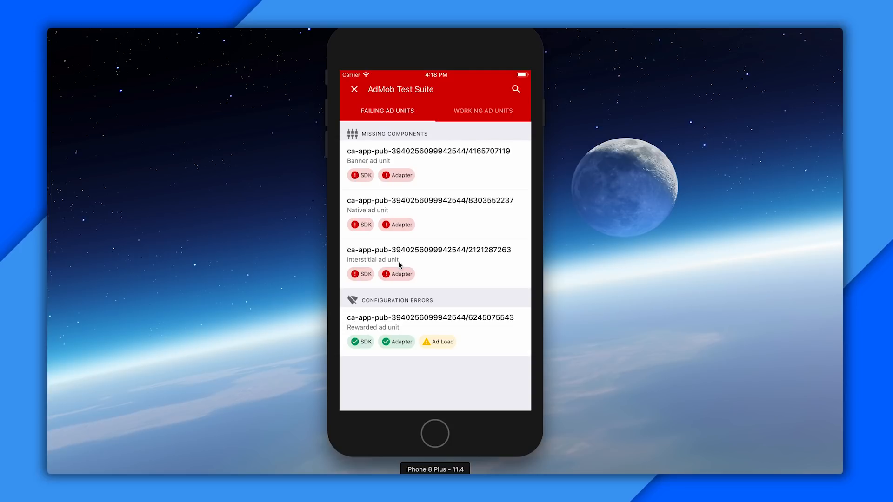
left_click(429, 255)
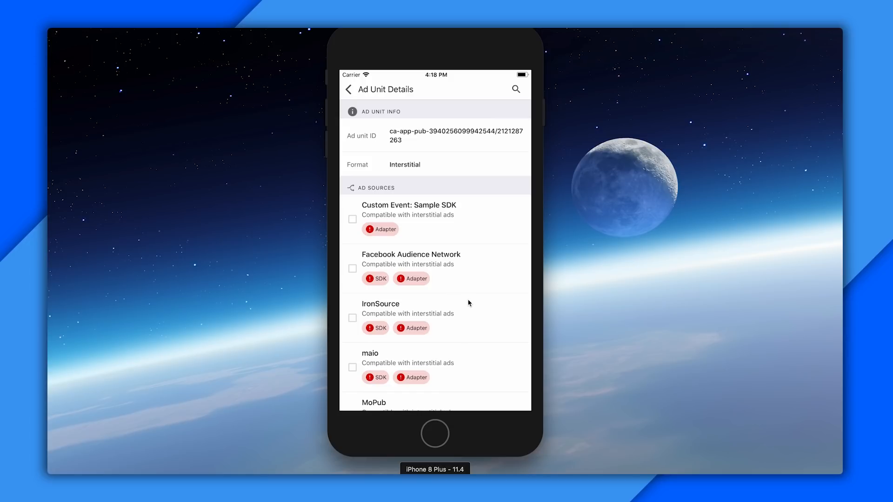
mouse_move(471, 325)
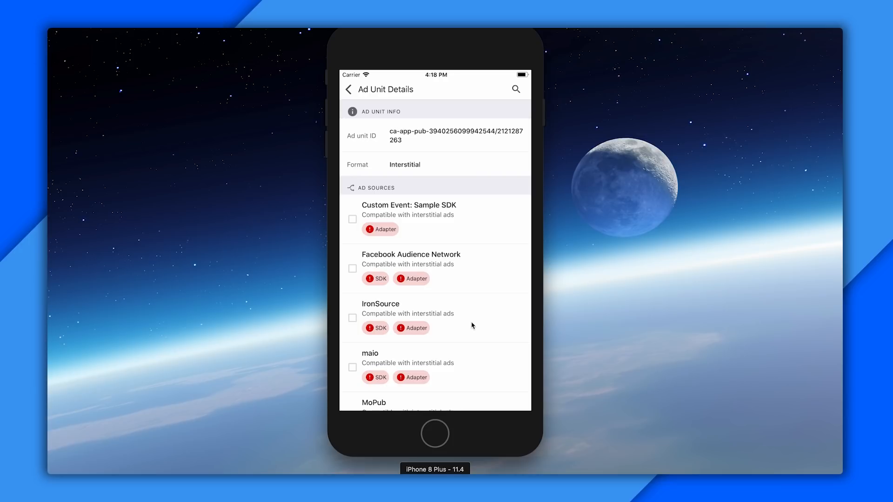
scroll("down", 3)
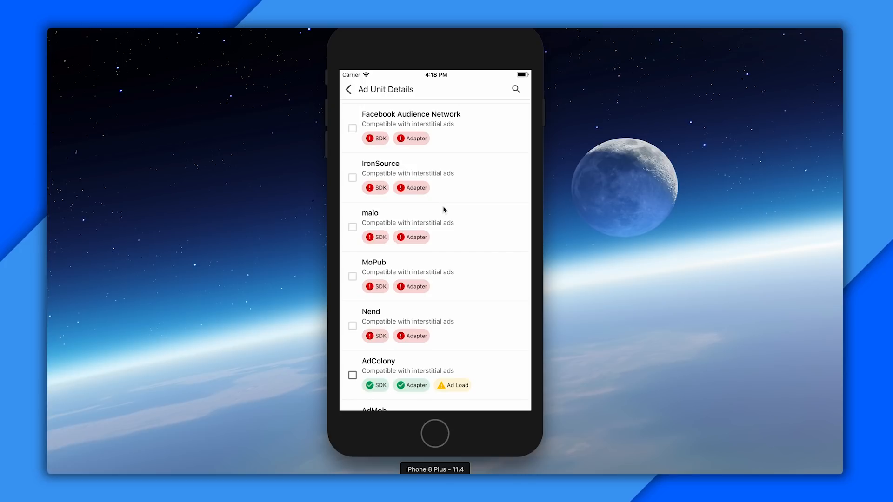
mouse_move(444, 240)
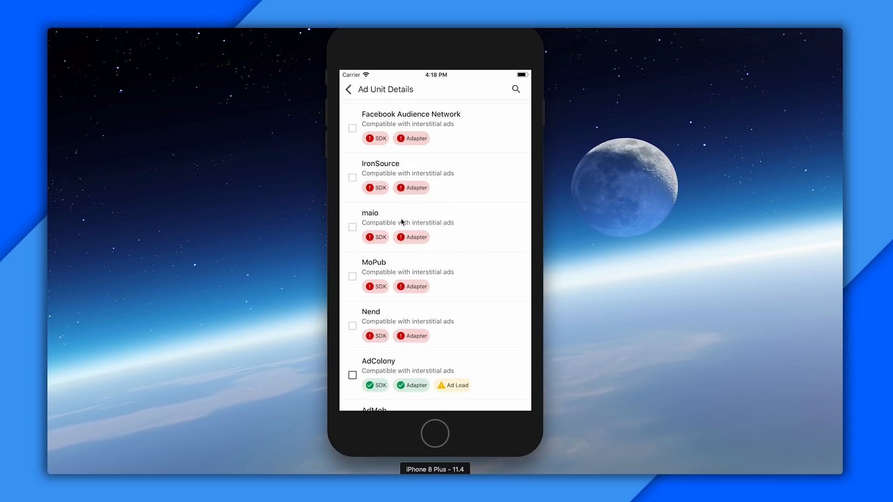
mouse_move(420, 248)
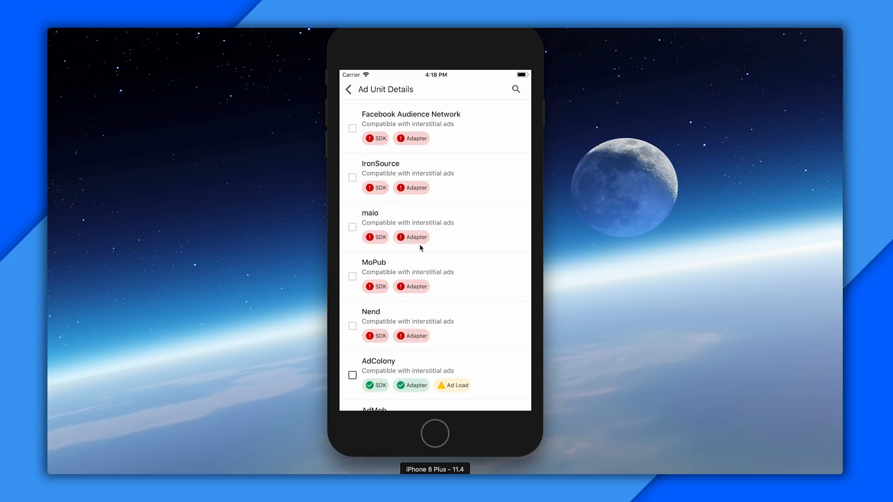
scroll("down", 3)
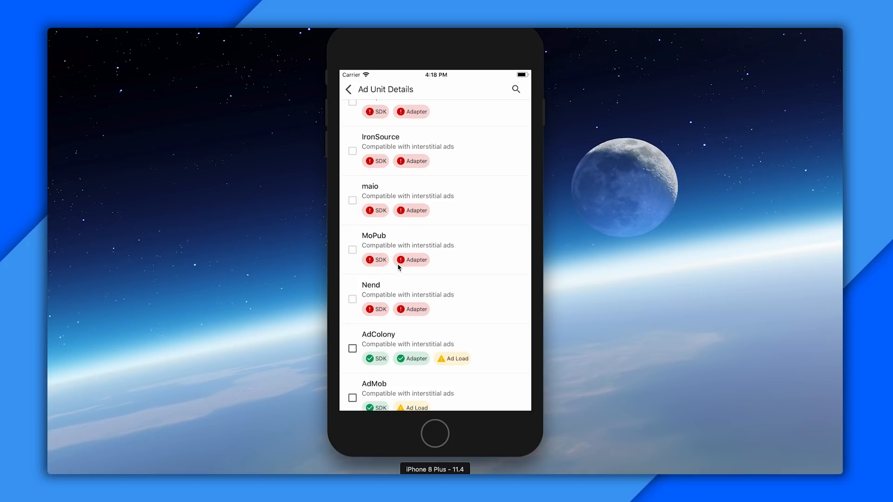
mouse_move(397, 357)
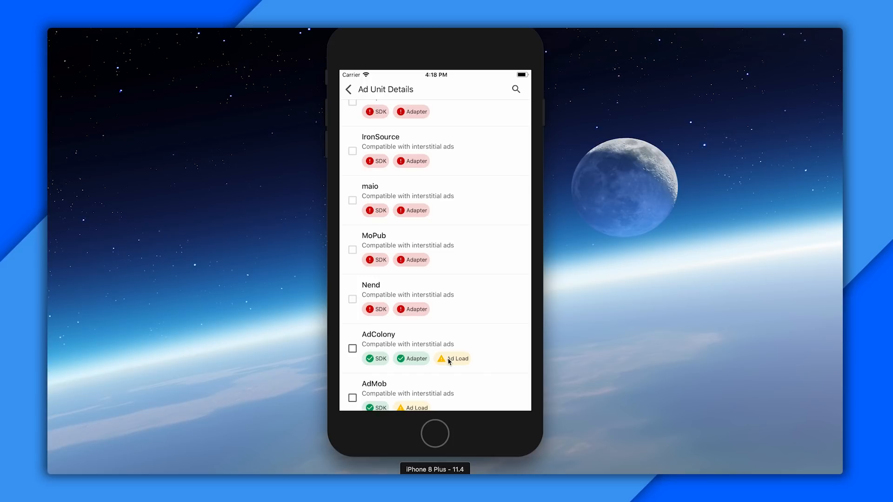
mouse_move(403, 333)
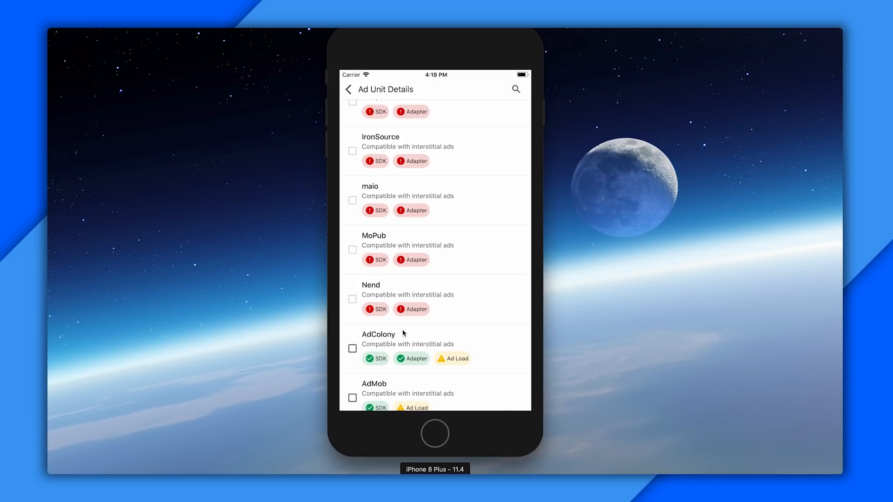
mouse_move(388, 333)
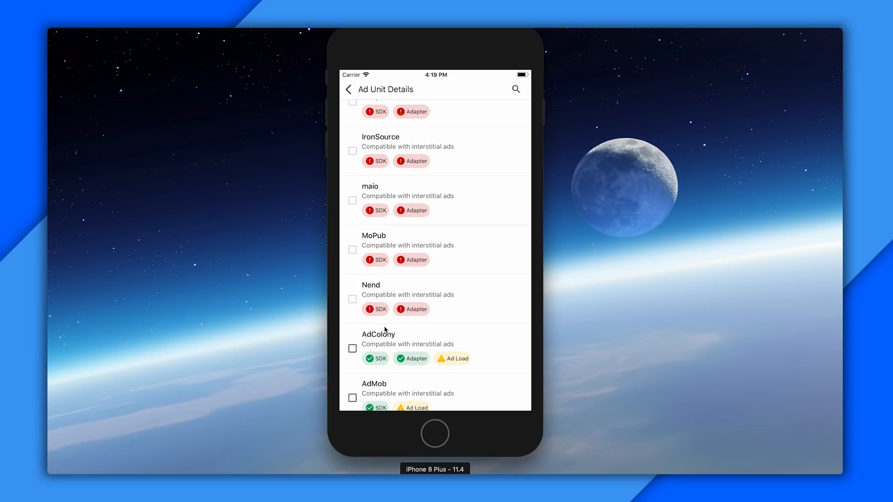
mouse_move(394, 326)
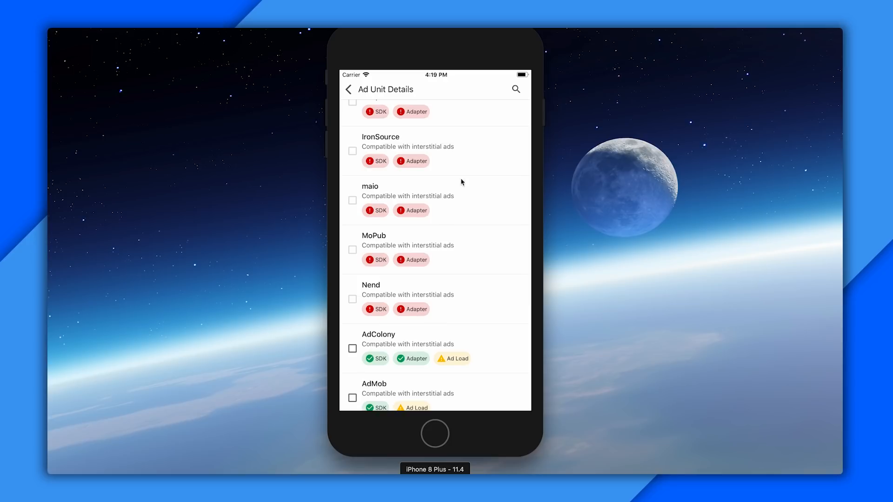
- Search ad sources, select Chartboost and Unity Ads, and load their test ads
left_click(515, 89)
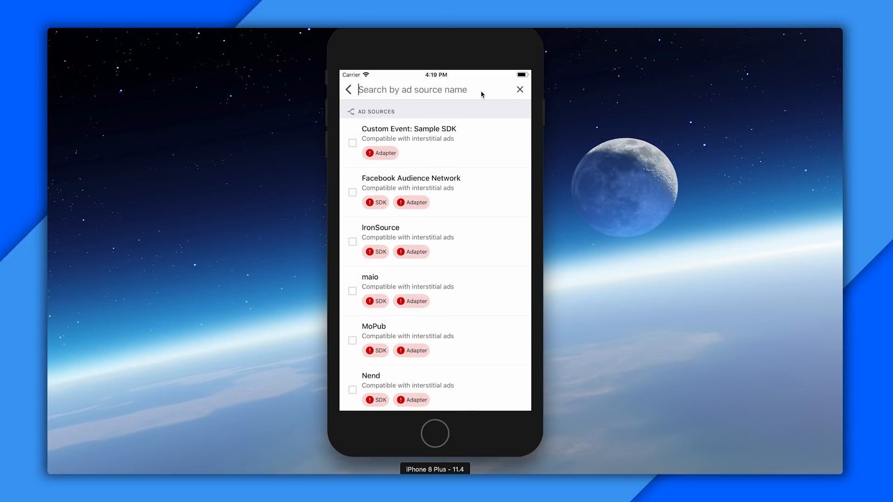
type("ad")
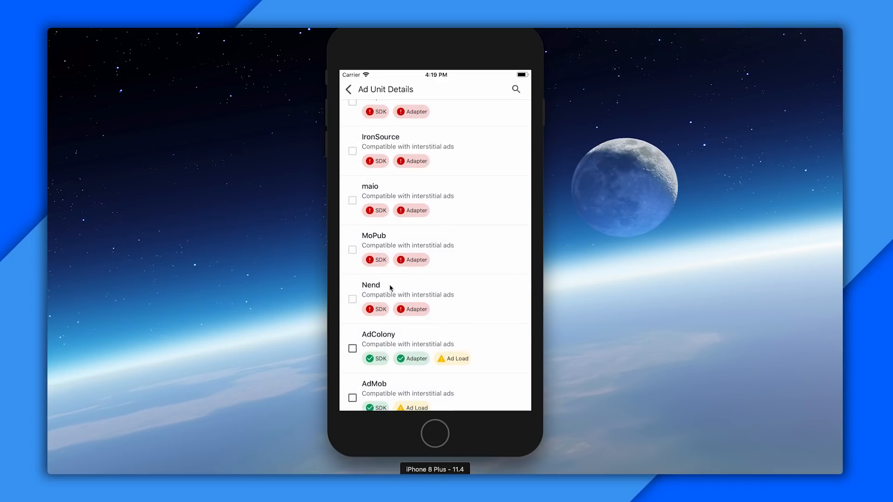
mouse_move(392, 294)
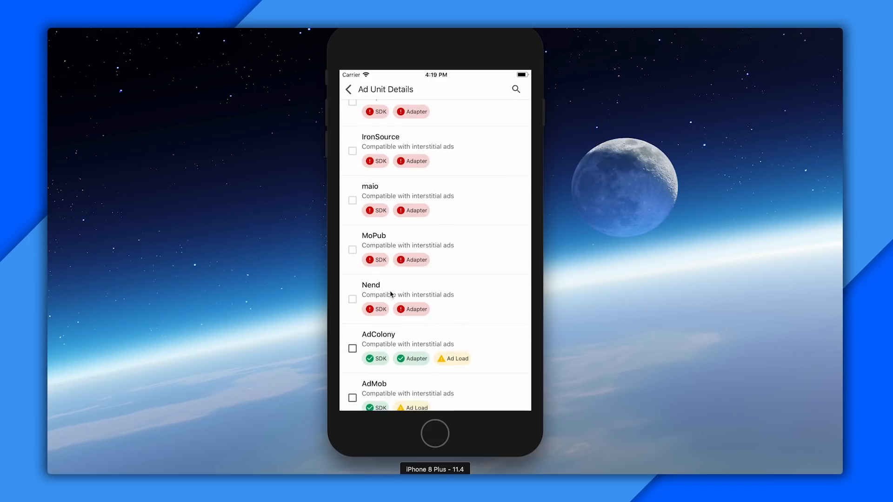
scroll("down", 3)
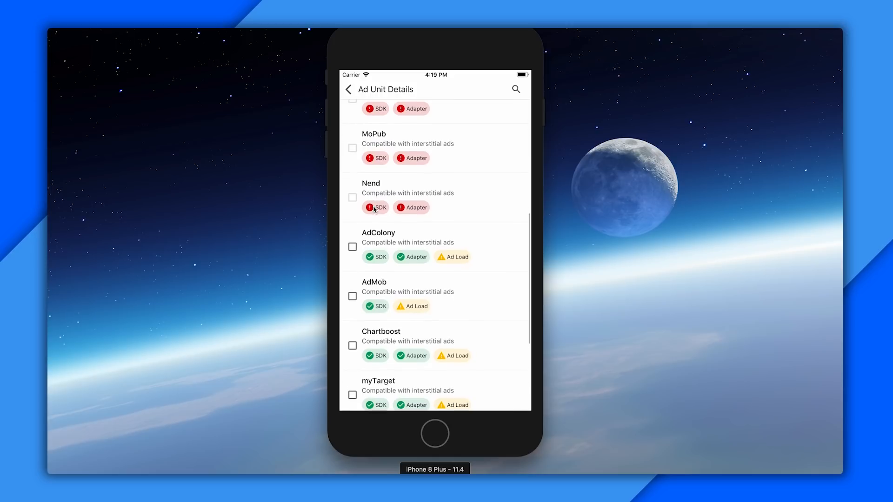
scroll("down", 3)
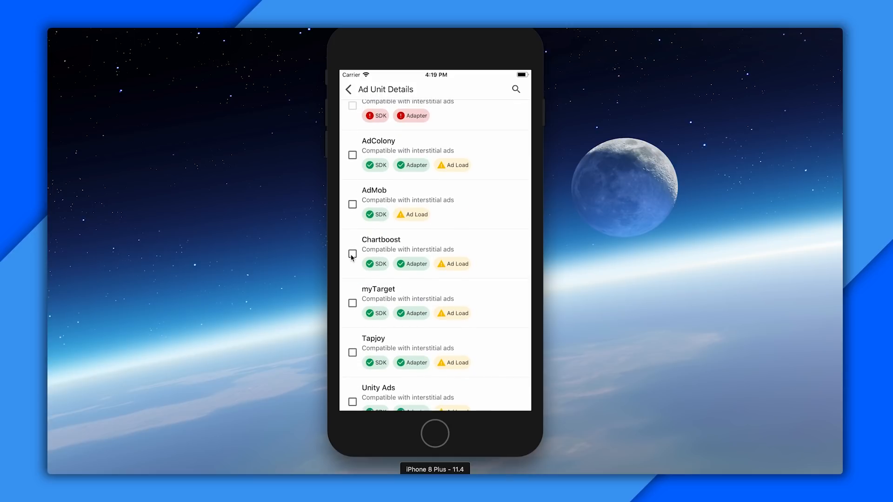
left_click(353, 254)
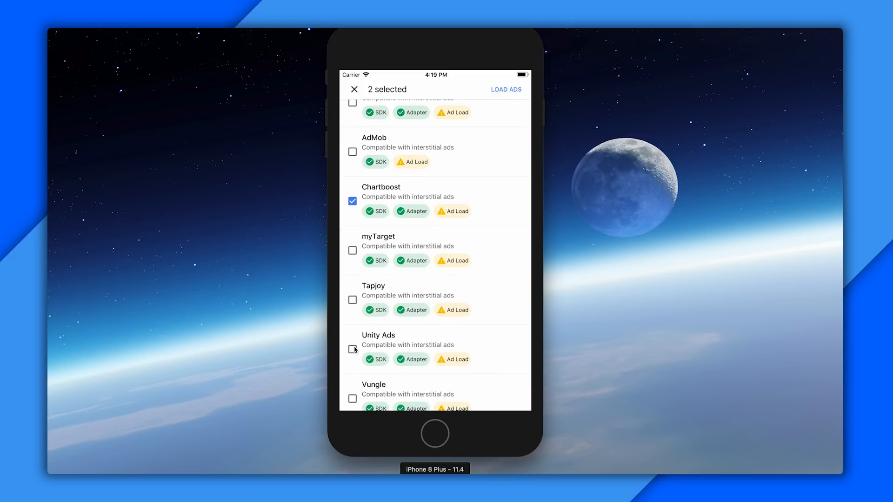
left_click(352, 349)
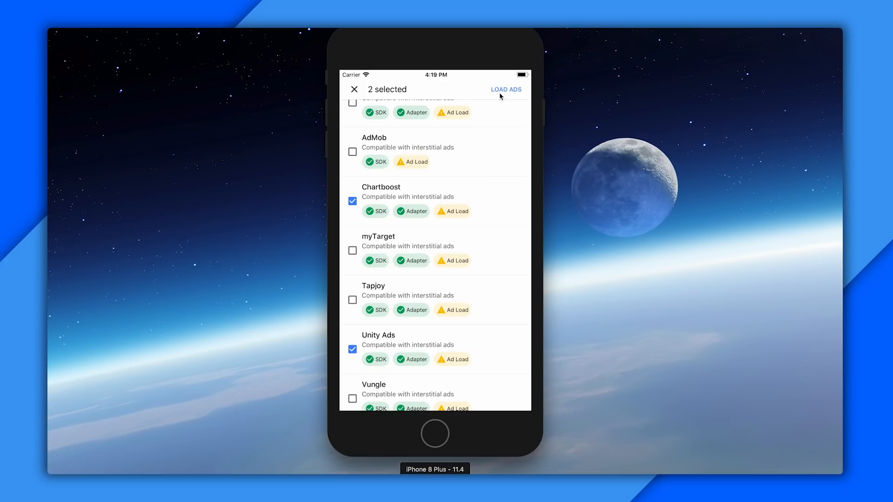
left_click(506, 89)
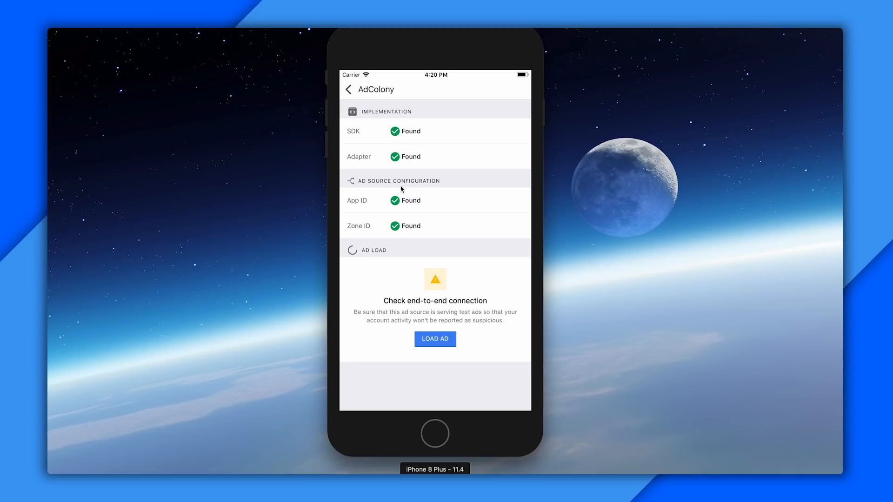
mouse_move(367, 139)
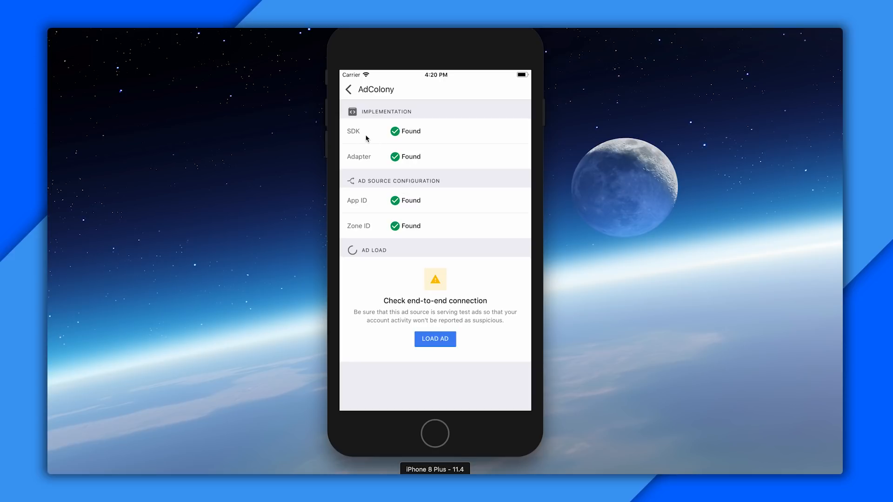
mouse_move(375, 159)
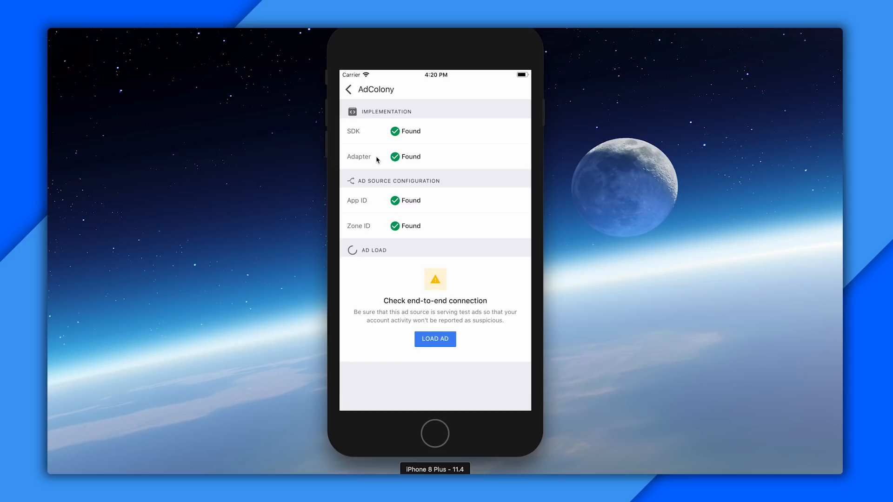
mouse_move(418, 144)
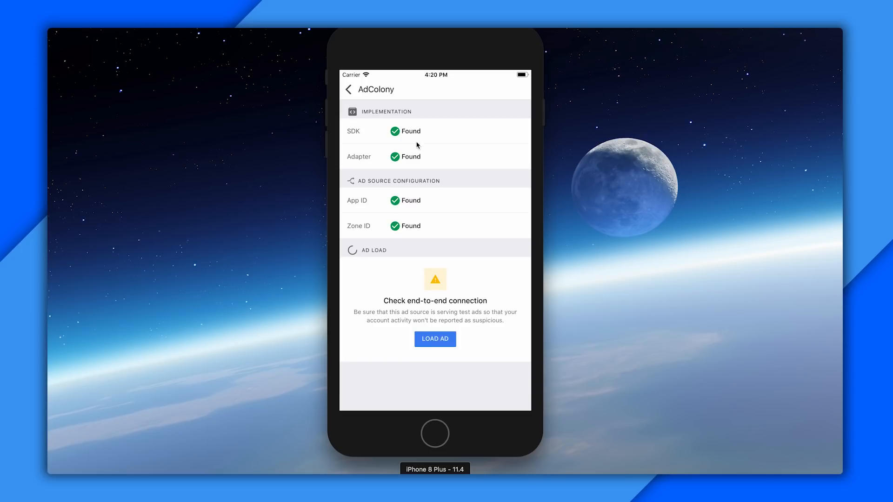
mouse_move(382, 169)
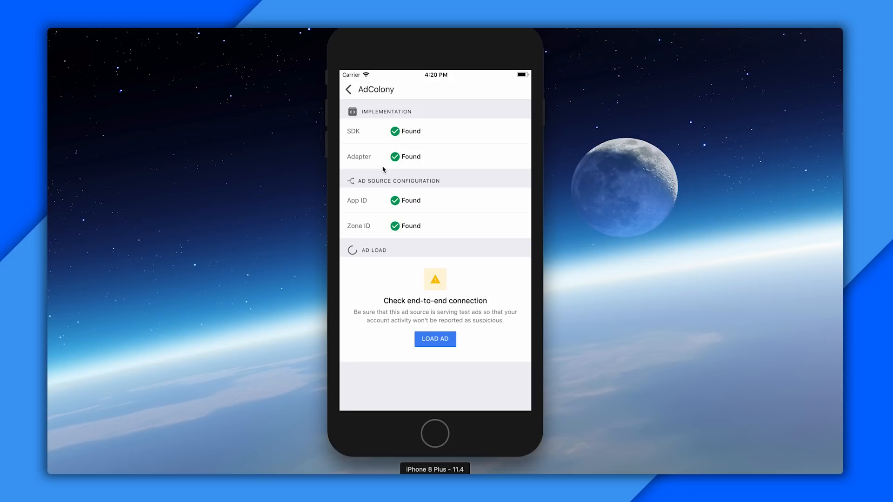
mouse_move(362, 203)
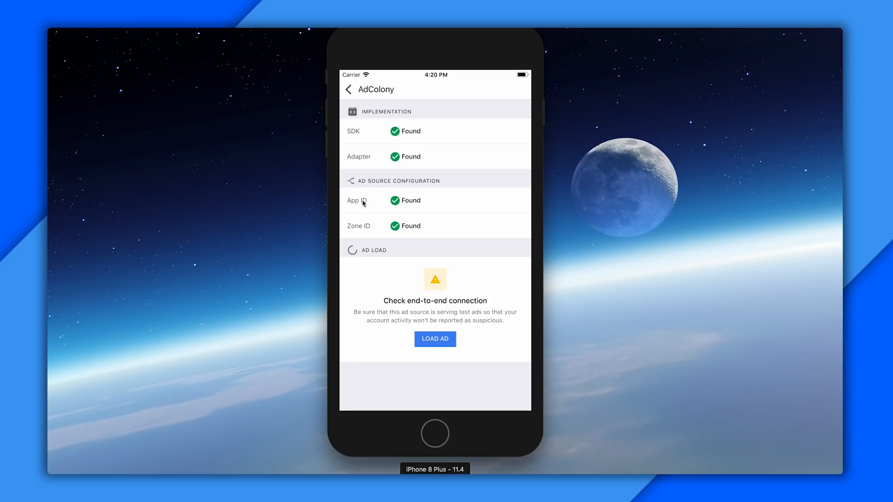
mouse_move(375, 208)
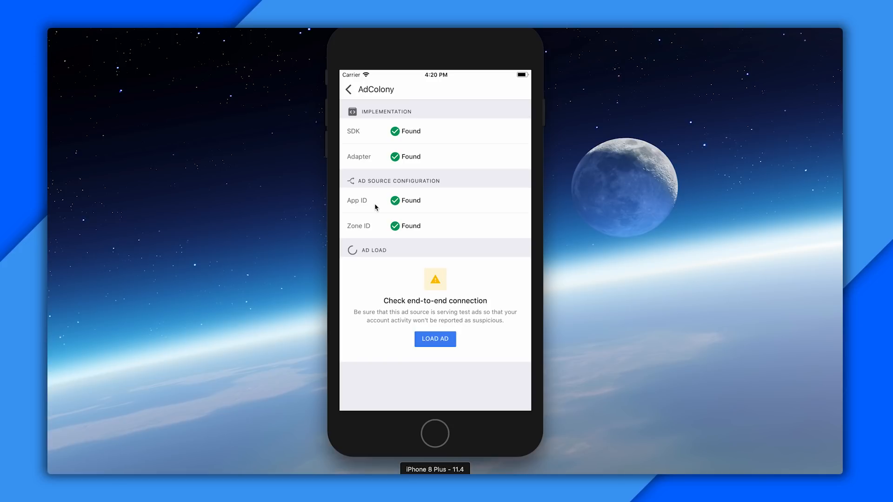
mouse_move(375, 217)
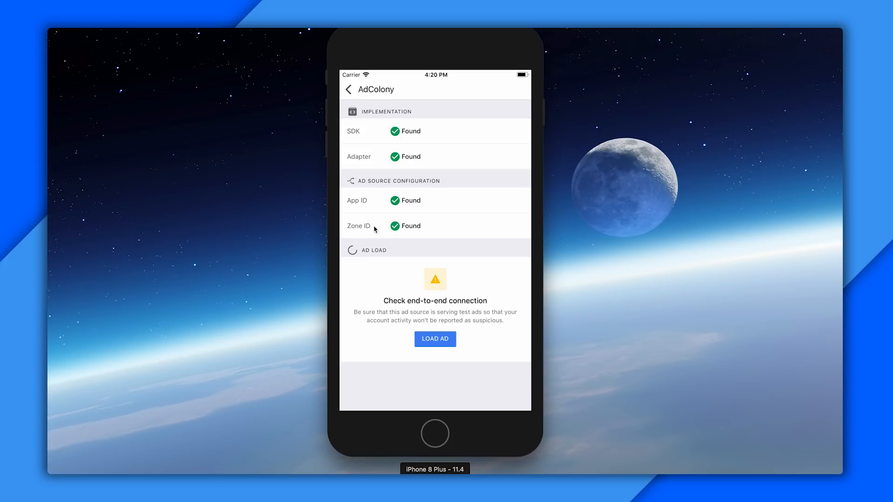
mouse_move(396, 278)
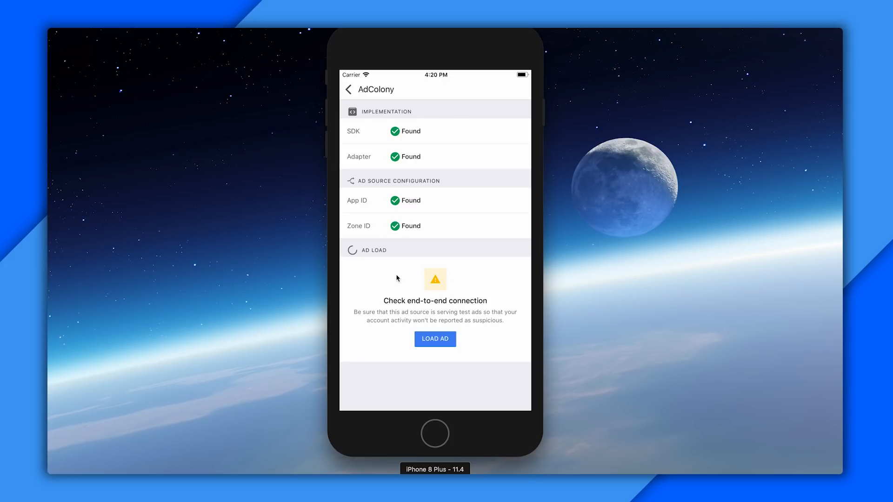
- Load AdColony's test interstitial, then show it
left_click(435, 339)
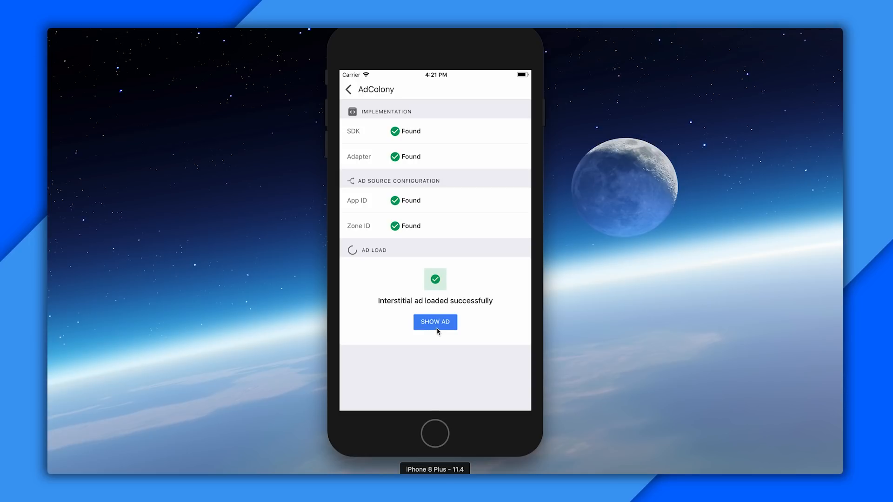
left_click(434, 322)
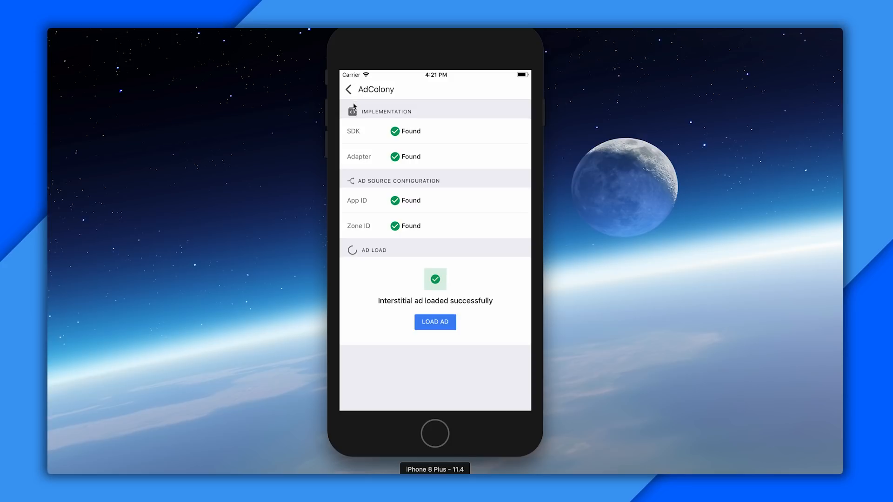
mouse_move(350, 93)
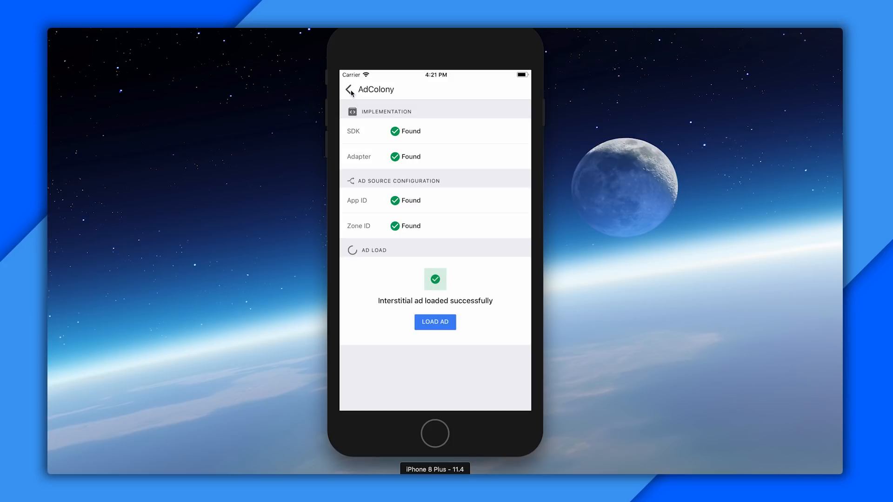
- Go back to the ad source list and start a myTarget test ad load in the simulator
left_click(348, 89)
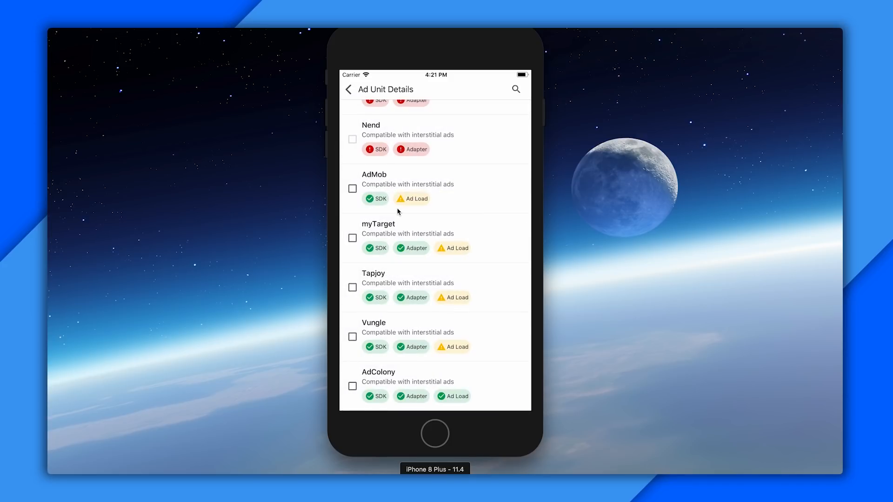
mouse_move(399, 367)
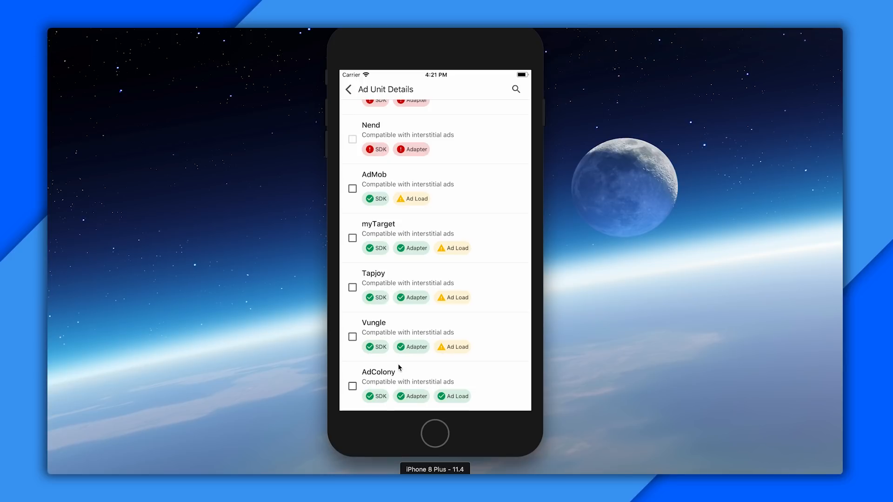
mouse_move(395, 245)
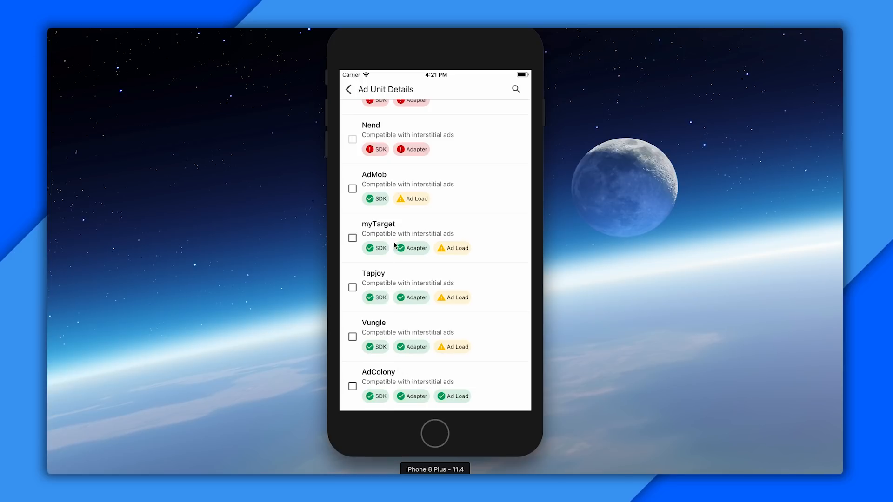
mouse_move(401, 239)
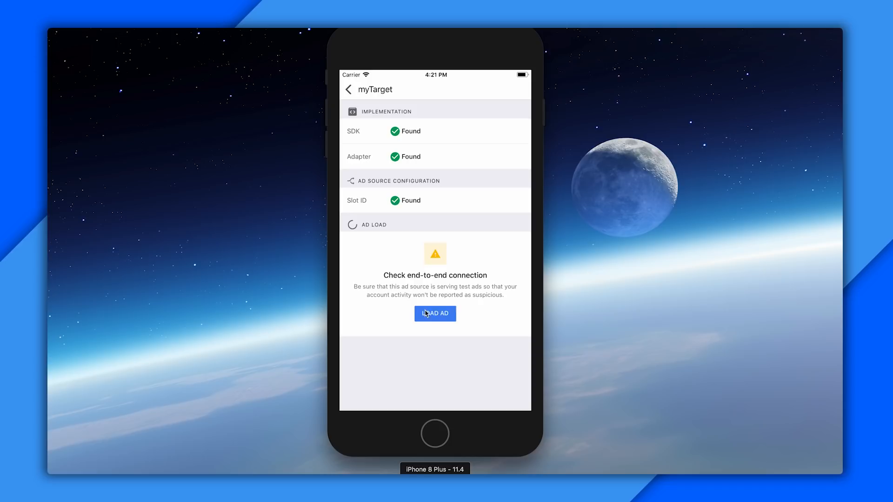
left_click(434, 313)
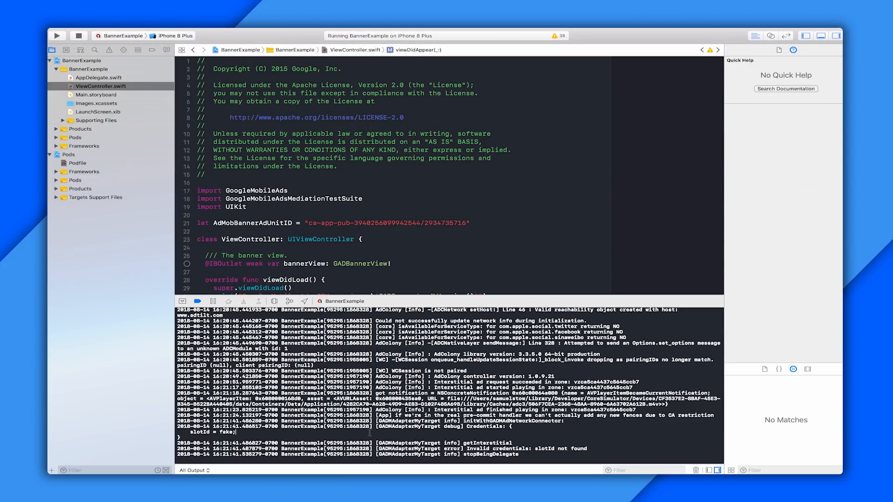
- Inspect Xcode's debug console for the GADMAdapterMyTarget 'slot ID not found' credentials error
double_click(213, 432)
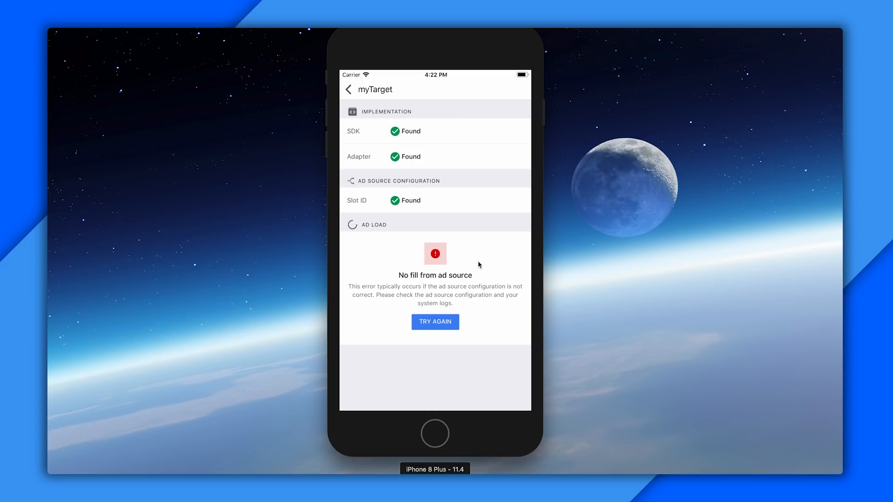
mouse_move(585, 308)
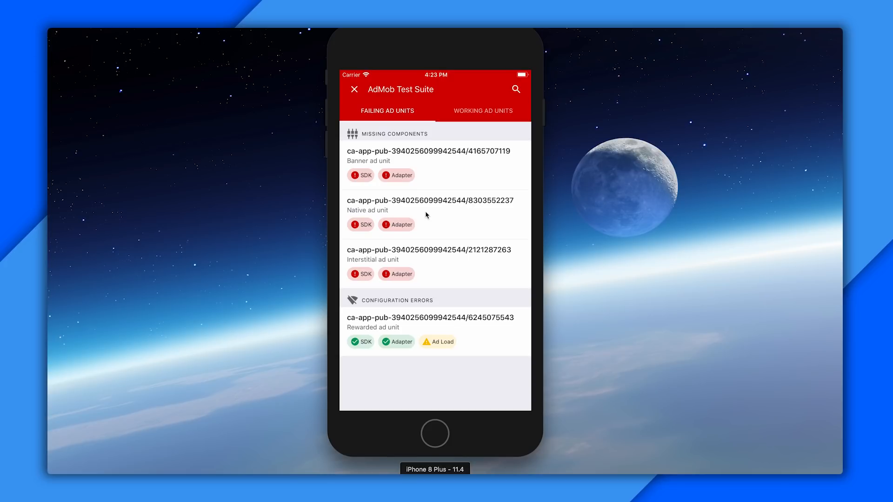
mouse_move(368, 122)
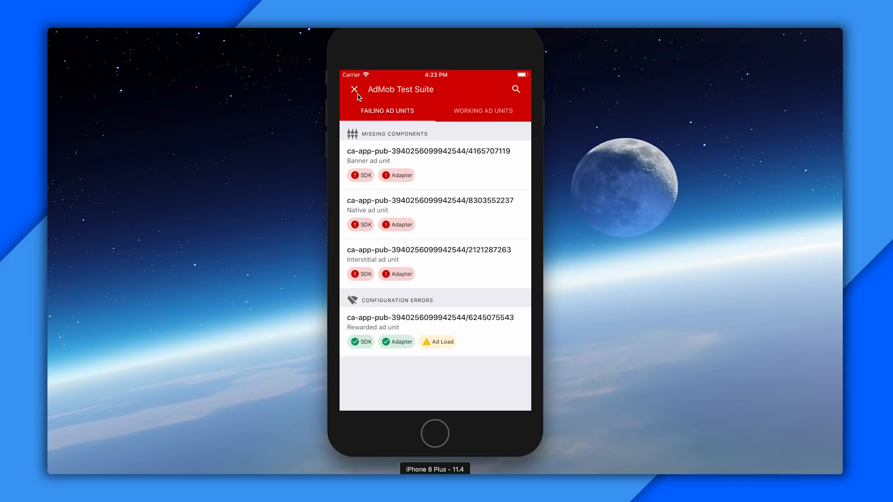
mouse_move(363, 109)
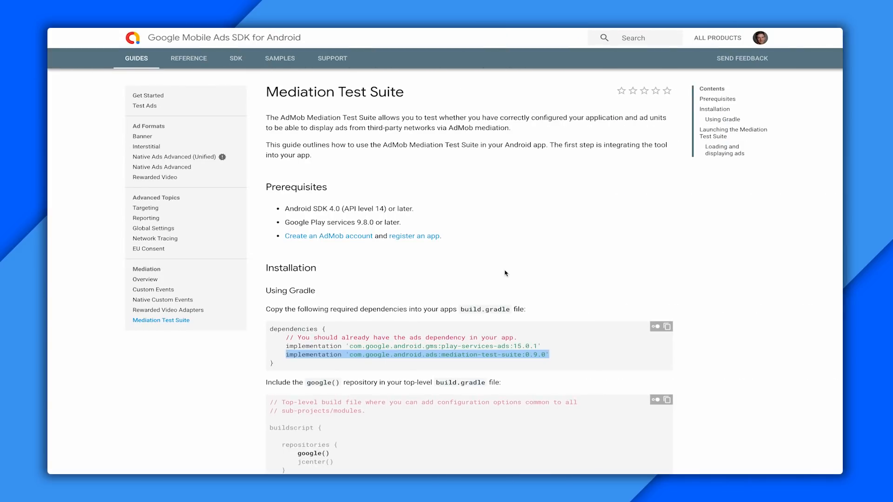
mouse_move(422, 230)
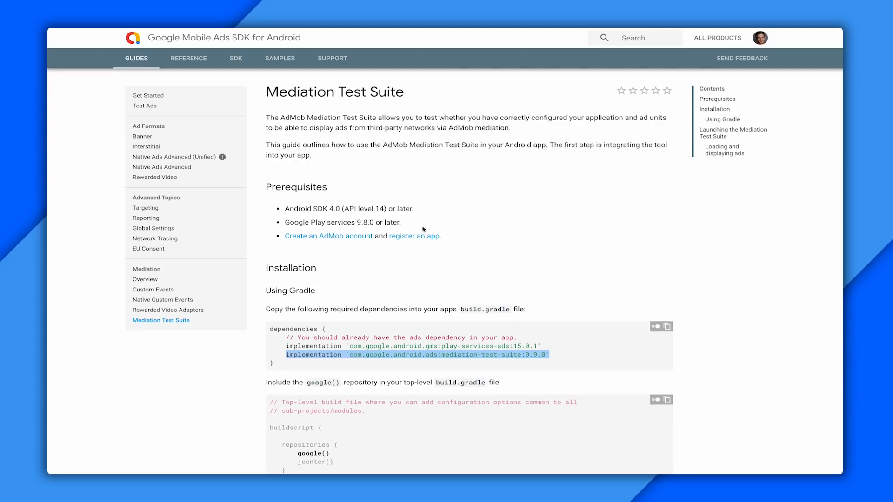
mouse_move(419, 218)
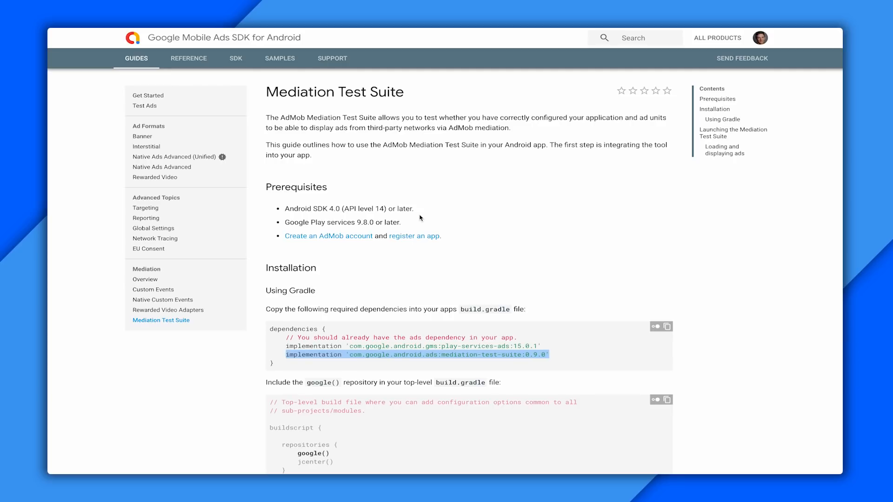
mouse_move(413, 222)
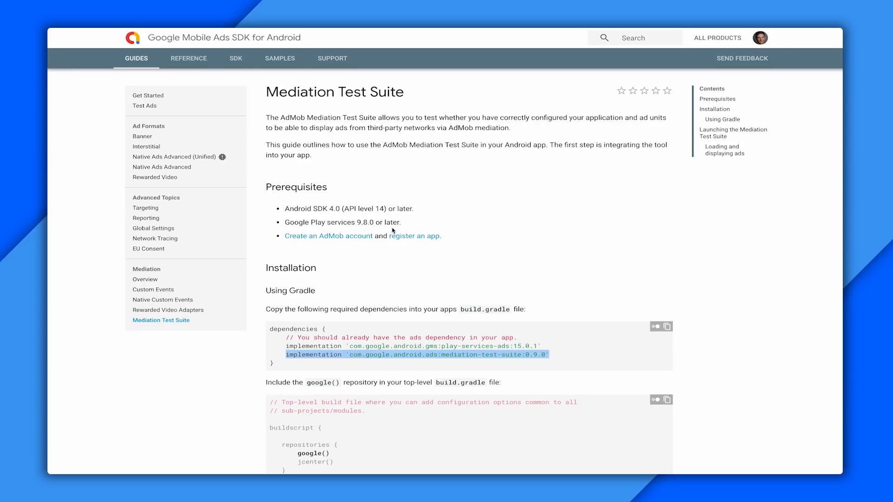
mouse_move(367, 248)
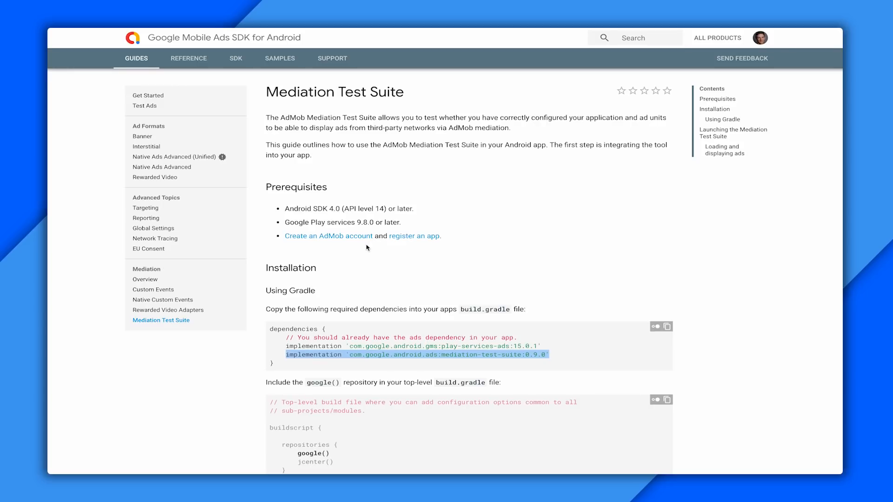
mouse_move(397, 247)
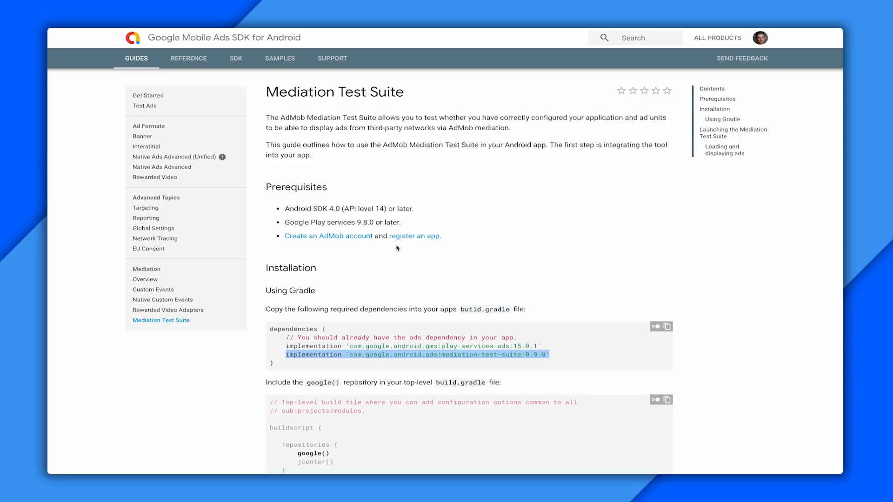
mouse_move(383, 262)
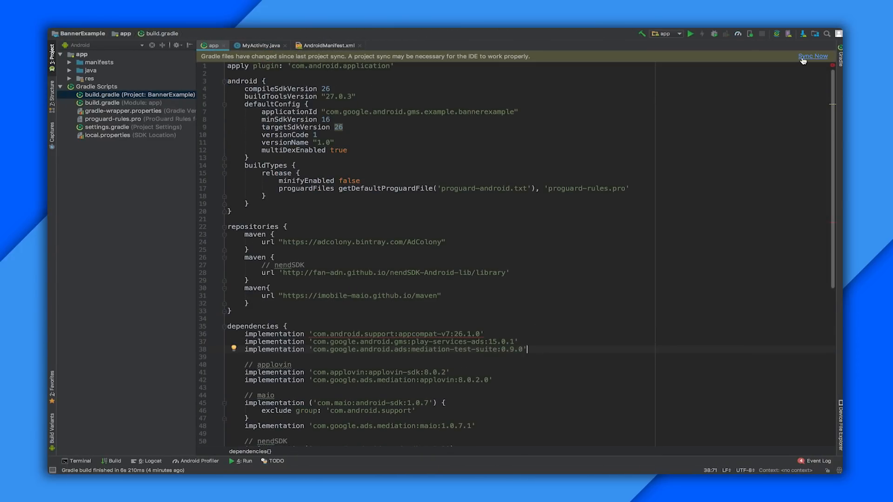
- Sync Gradle for the mediation-test-suite 0.9.0 dependency and open MyActivity.java
left_click(812, 56)
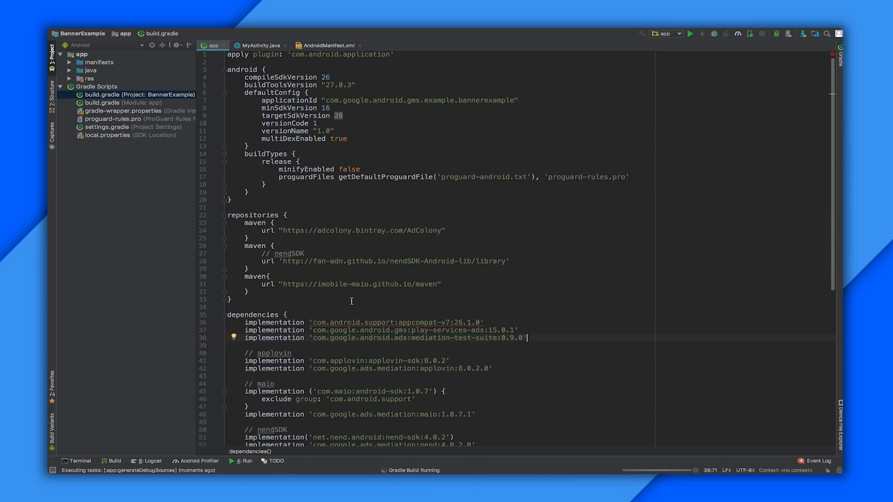
scroll("down", 3)
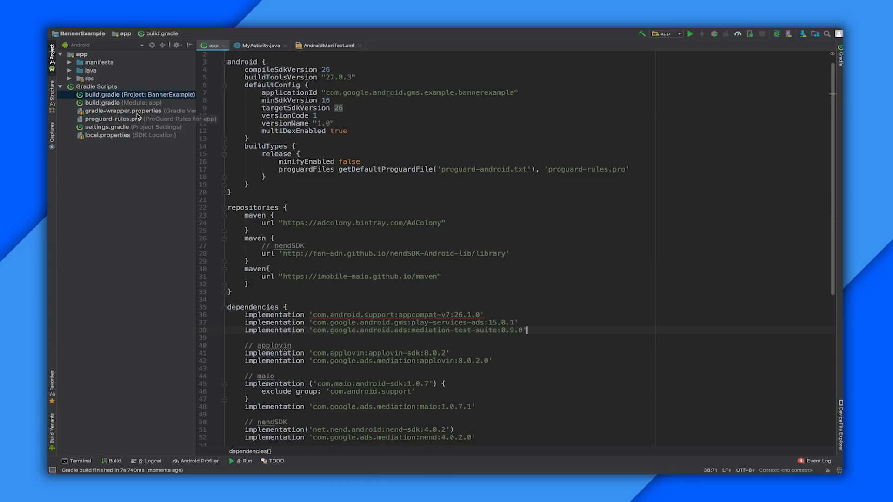
left_click(260, 45)
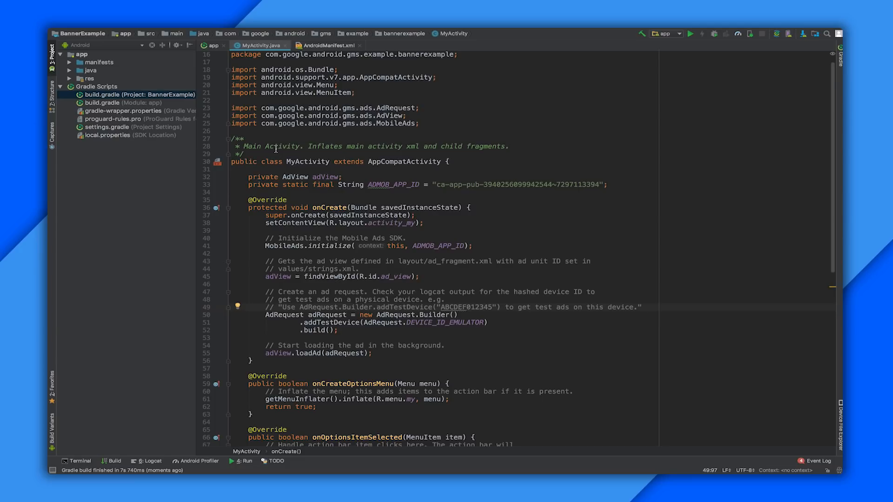
mouse_move(394, 351)
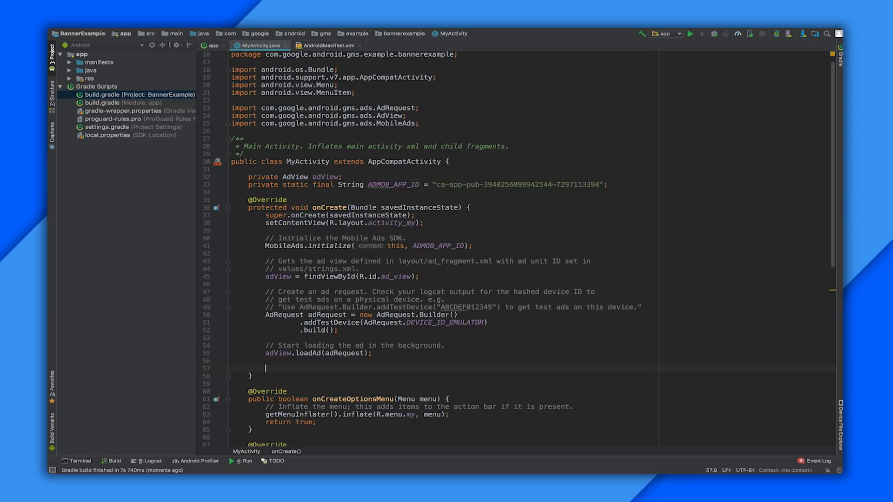
- Add MediationTestSuite.launch(this, ADMOB_APP_ID); after adView.loadAd in onCreate, with auto-import
type("Me")
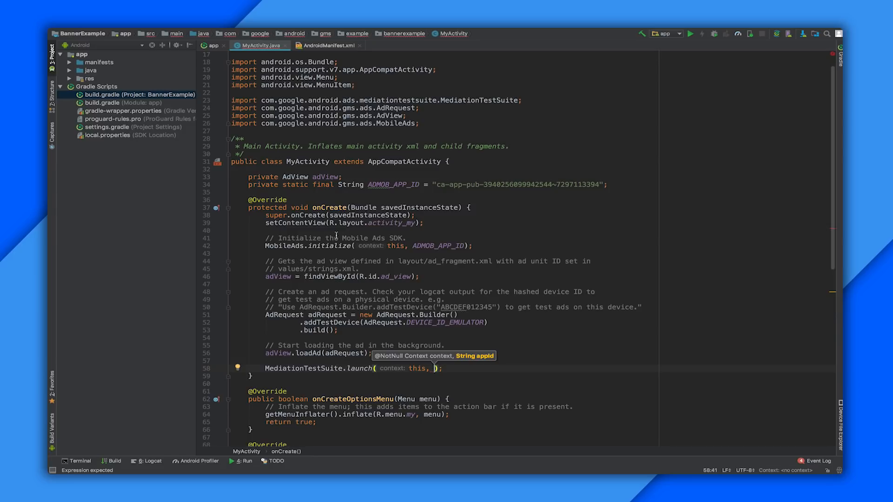
mouse_move(387, 184)
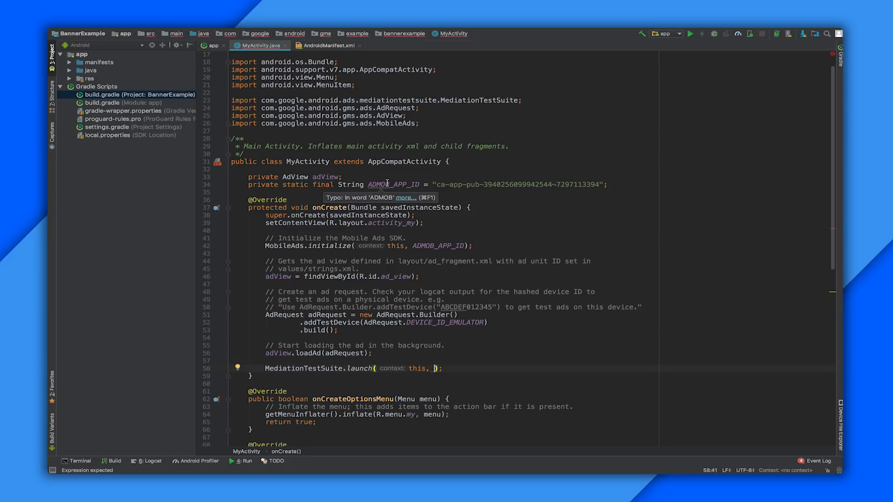
mouse_move(391, 313)
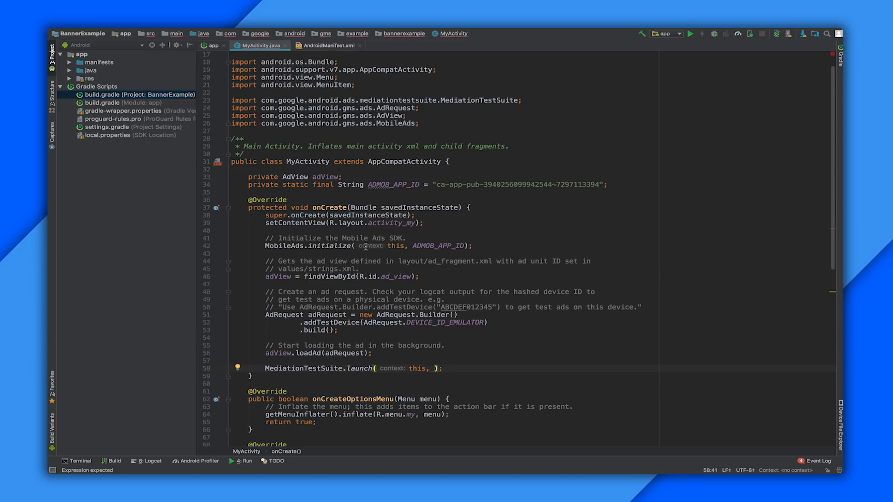
type("admo")
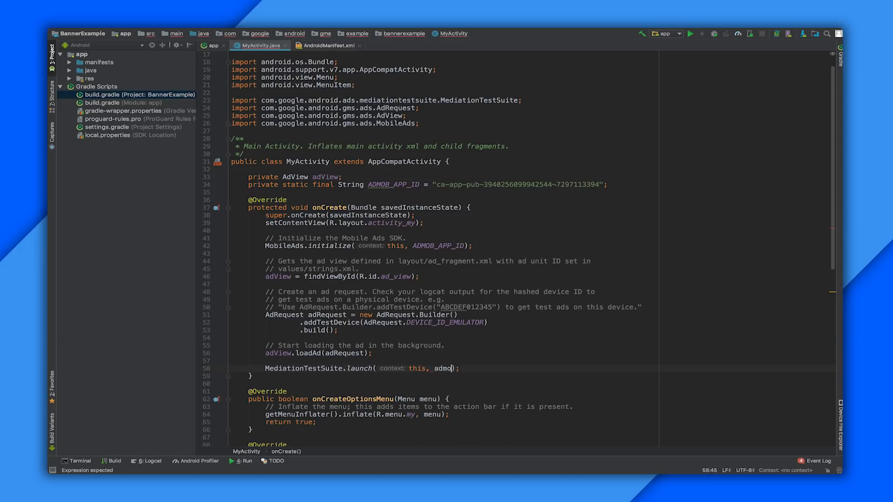
type("ADMOB_APP_ID")
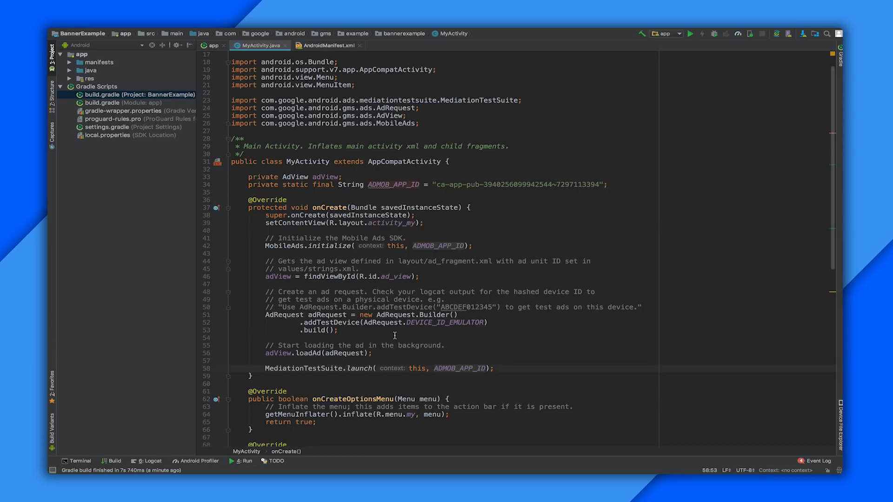
- Run the app, tick 'I've configured test ads' and agree to the disclaimer
left_click(690, 33)
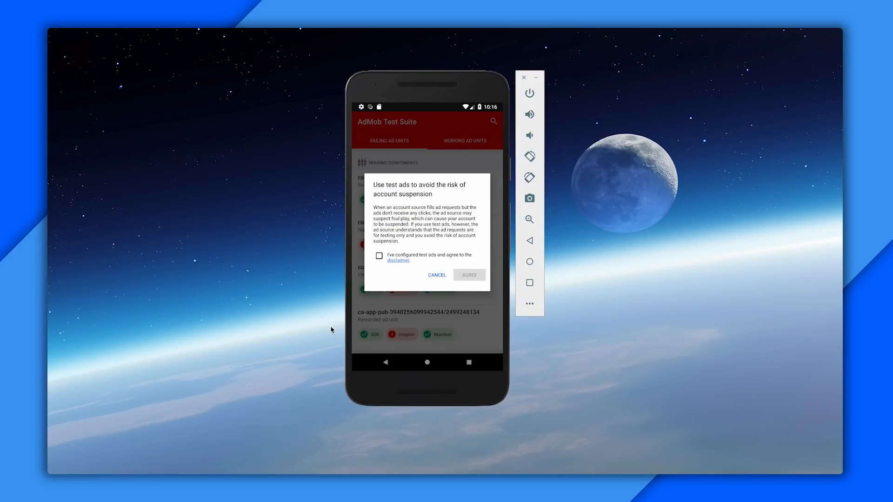
mouse_move(353, 316)
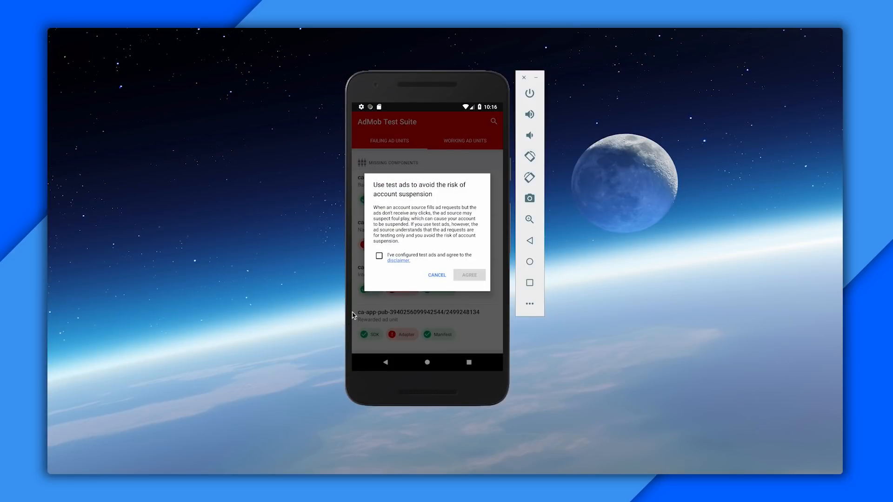
left_click(378, 255)
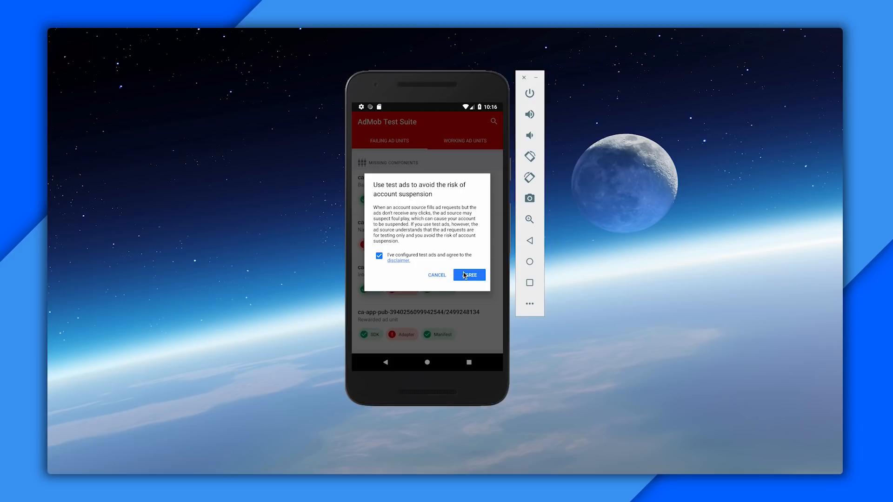
left_click(470, 275)
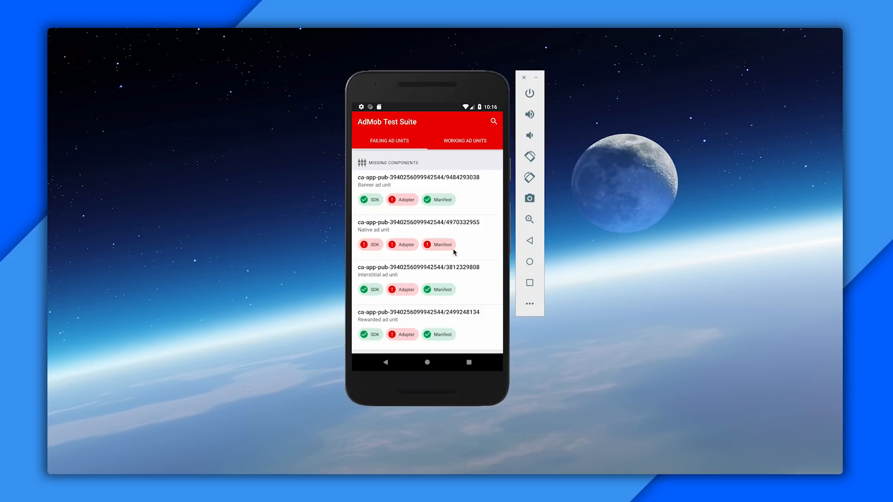
mouse_move(450, 269)
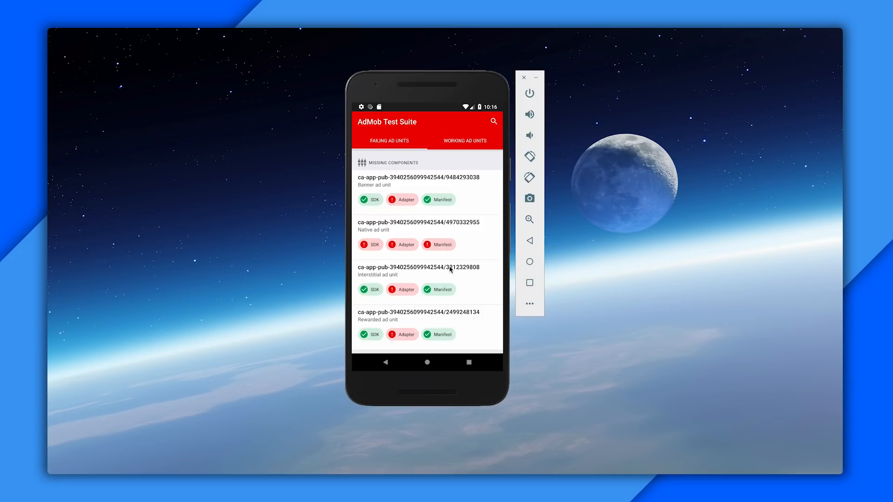
mouse_move(449, 277)
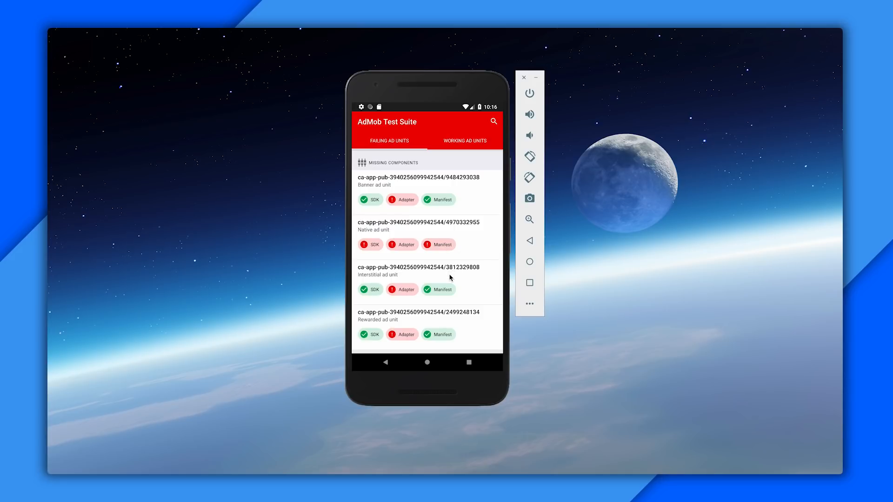
mouse_move(445, 299)
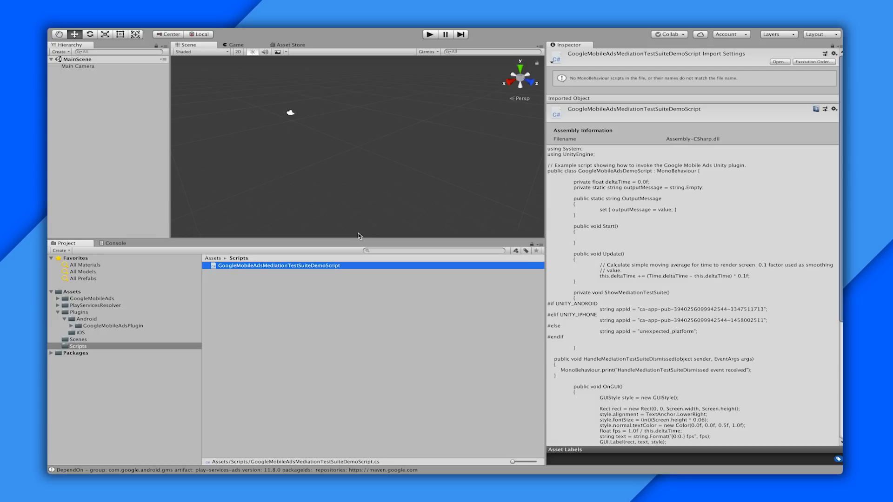
- Switch to the Unity Mediation Test Suite guide showing prerequisites and installation steps
key("cmd+tab")
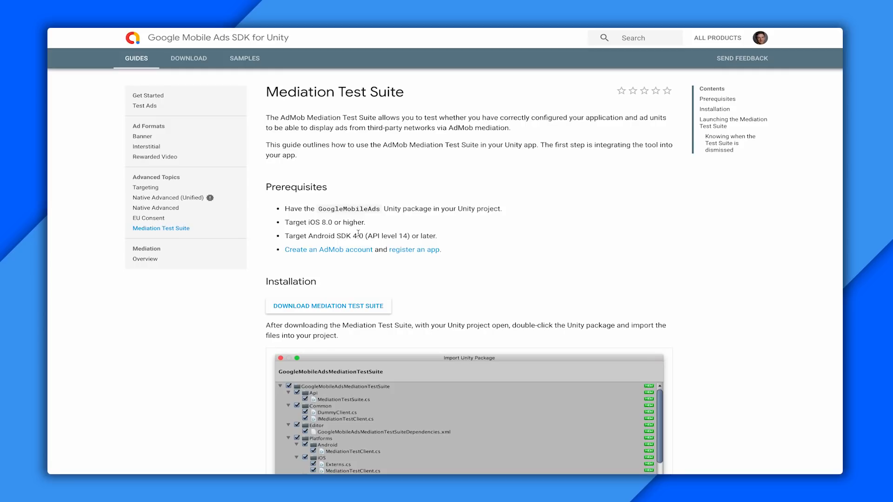
mouse_move(356, 253)
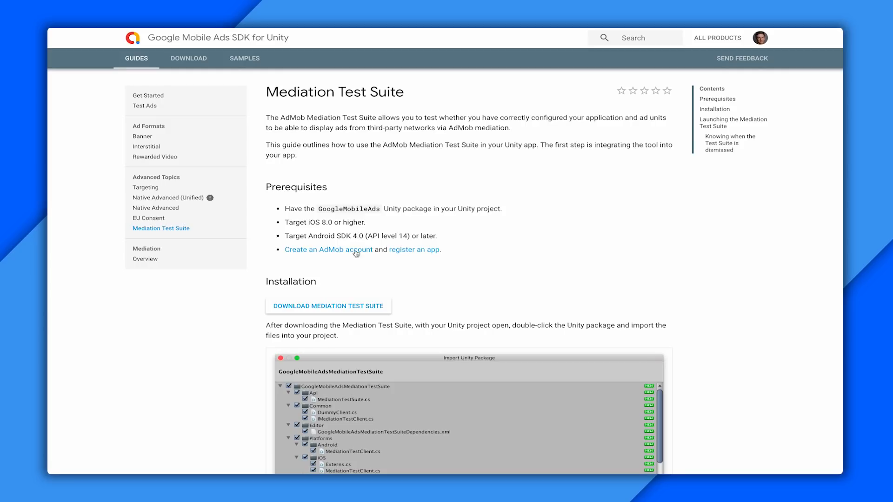
mouse_move(327, 306)
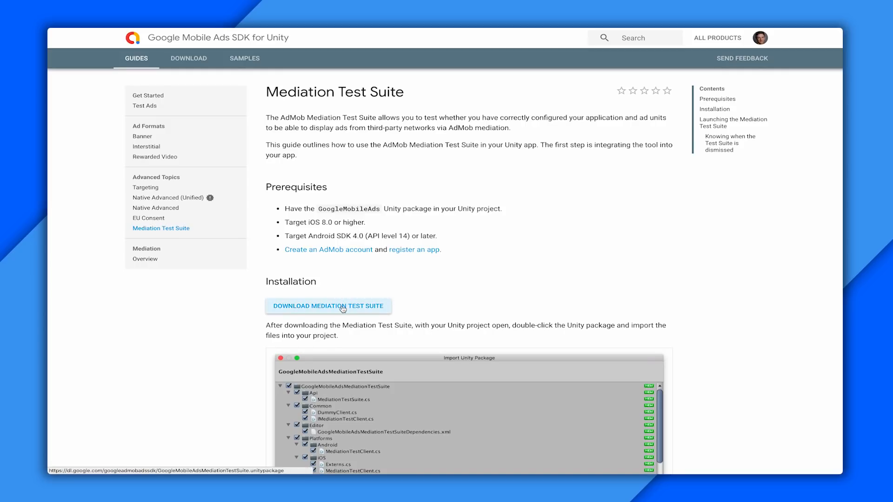
- Download the Mediation Test Suite Unity package from the guide page
left_click(327, 306)
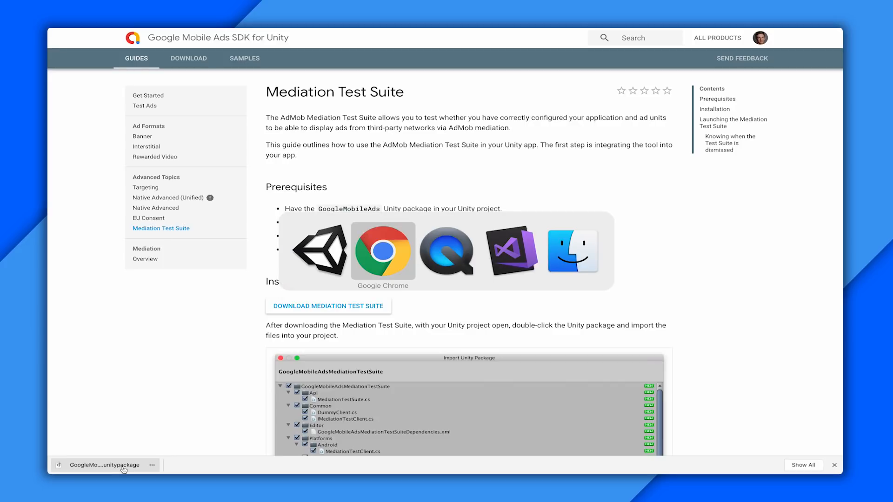
- Open the downloaded .unitypackage and import all GoogleMobileAdsMediationTestSuite files into Unity
left_click(106, 465)
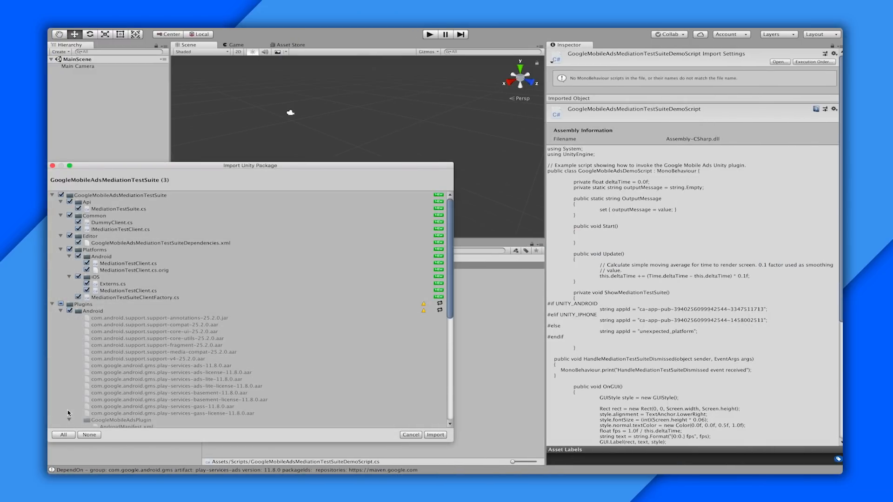
left_click_drag(250, 165, 335, 125)
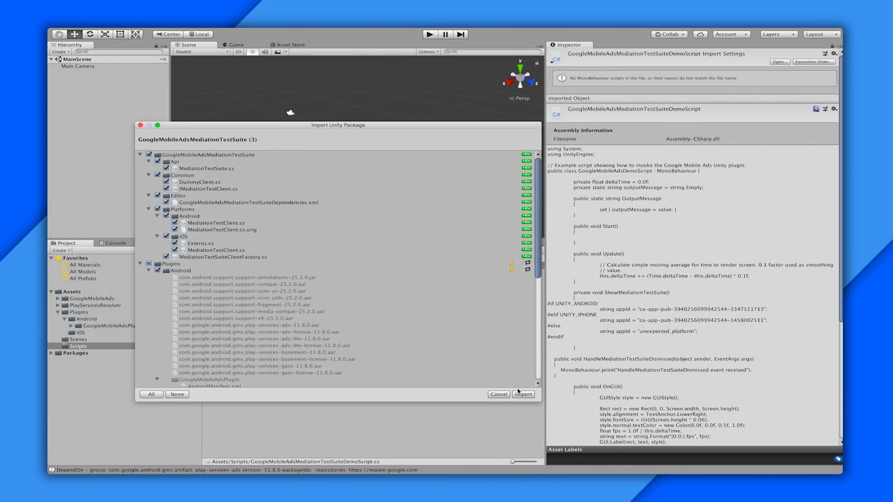
left_click(523, 394)
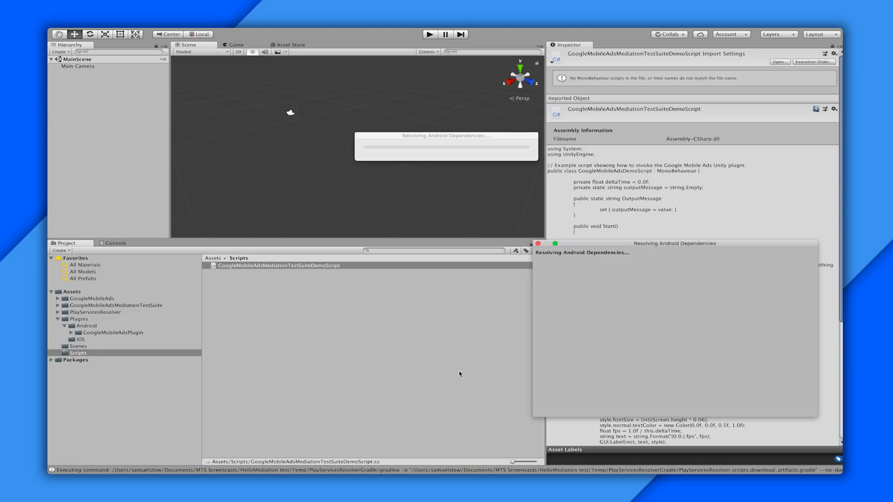
mouse_move(418, 362)
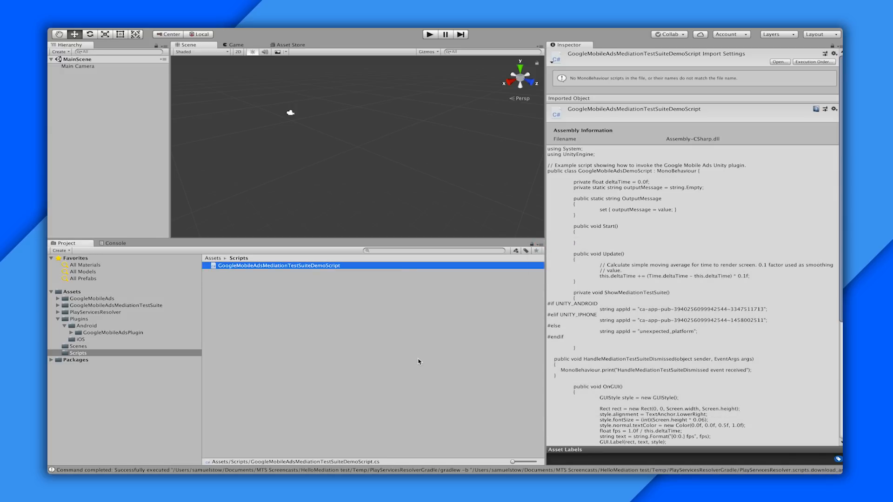
- Add 'using GoogleMobileAdsMediationTestSuite.Api;' and 'MediationTestSuite.Show(appId);' after #endif
key("cmd+tab")
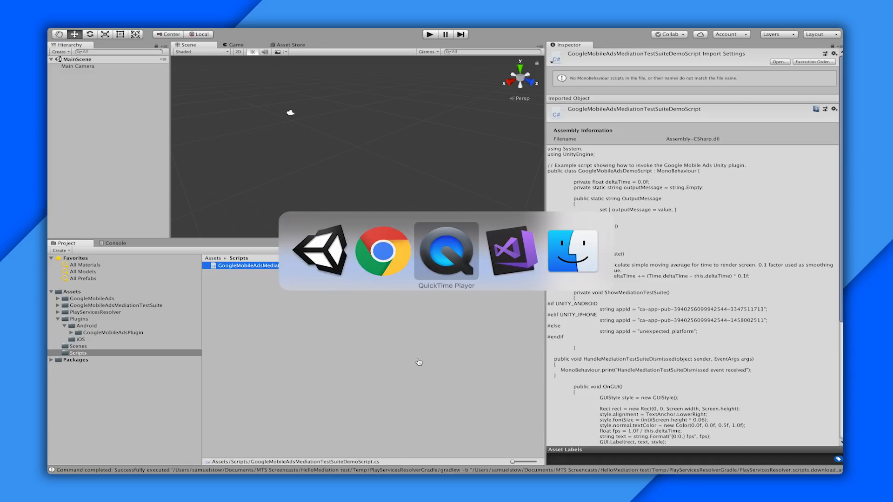
left_click(511, 252)
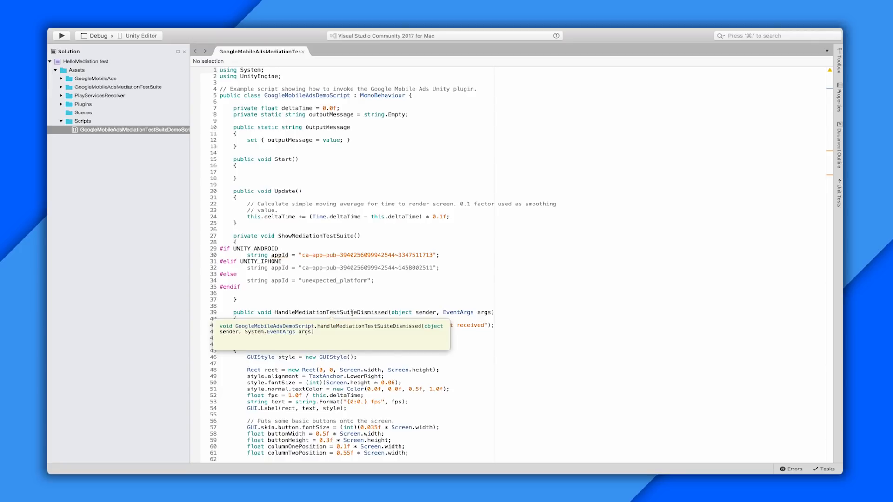
scroll("down", 3)
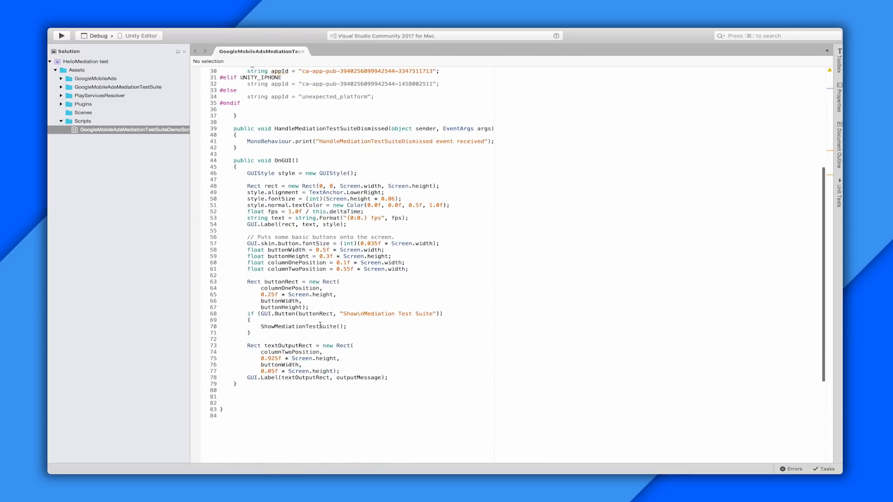
mouse_move(302, 326)
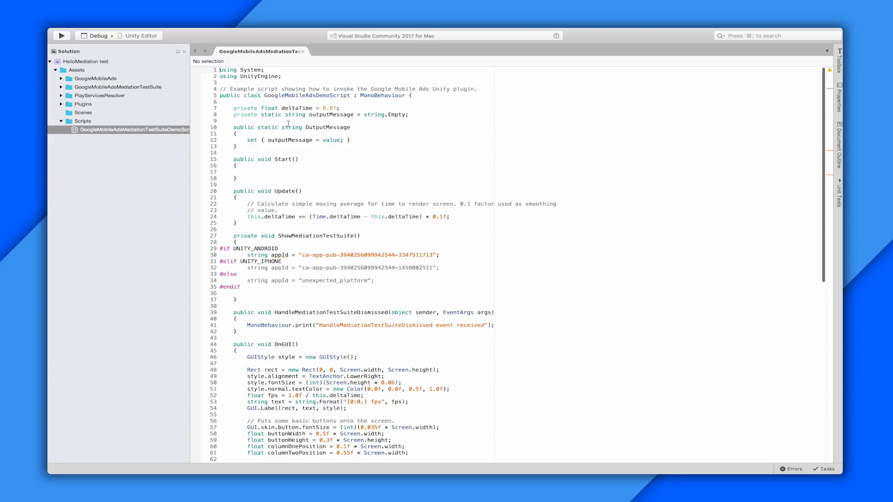
type("un")
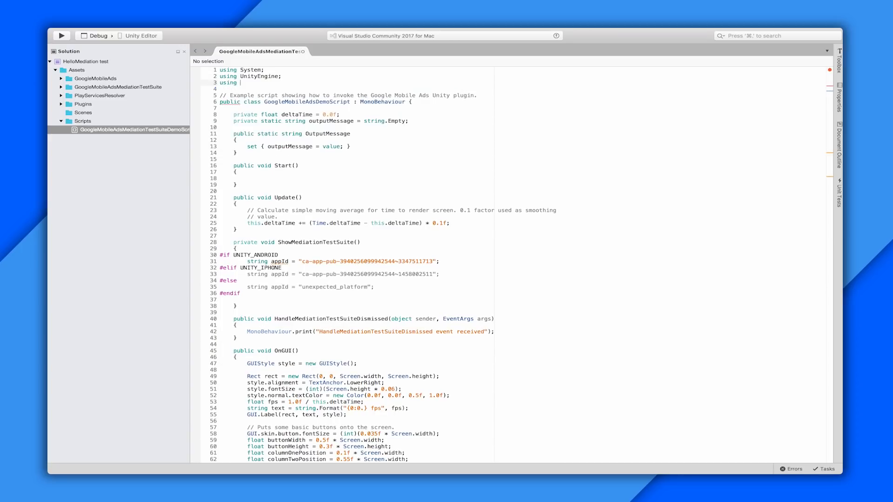
type("GoogleMobileAdsMediationTestSuite.Api;")
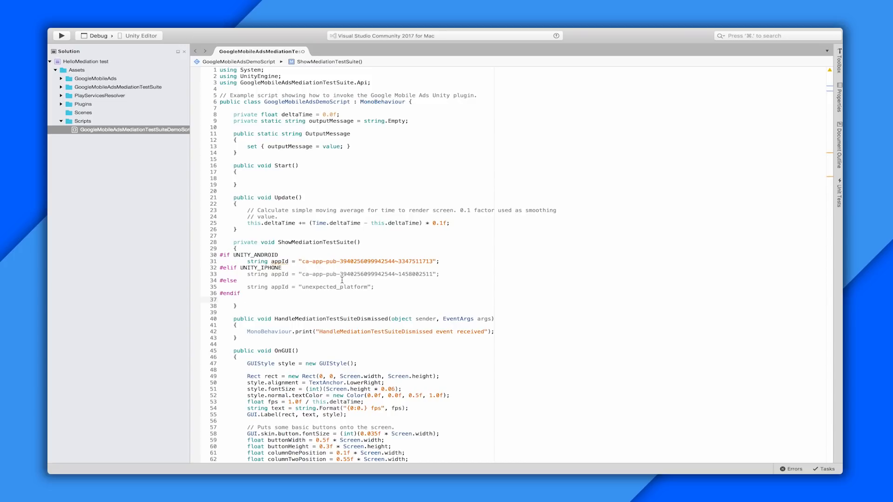
type("M")
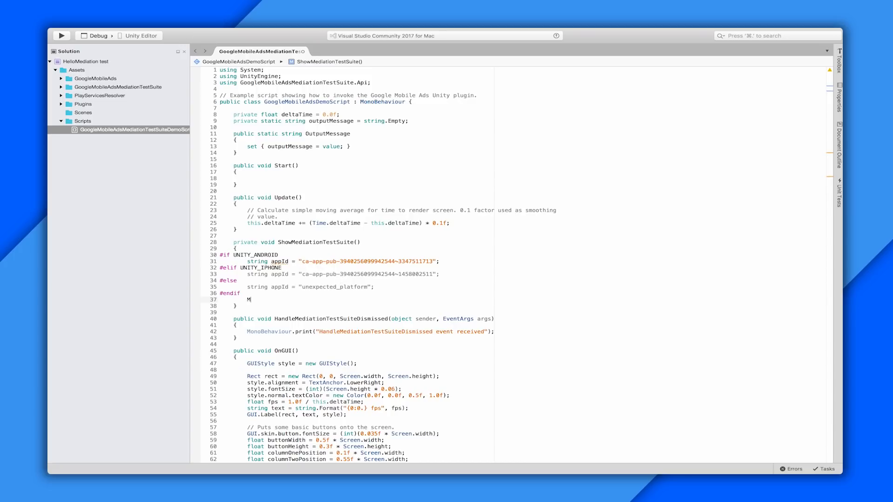
type("ediationTestSuite.Show(appId);")
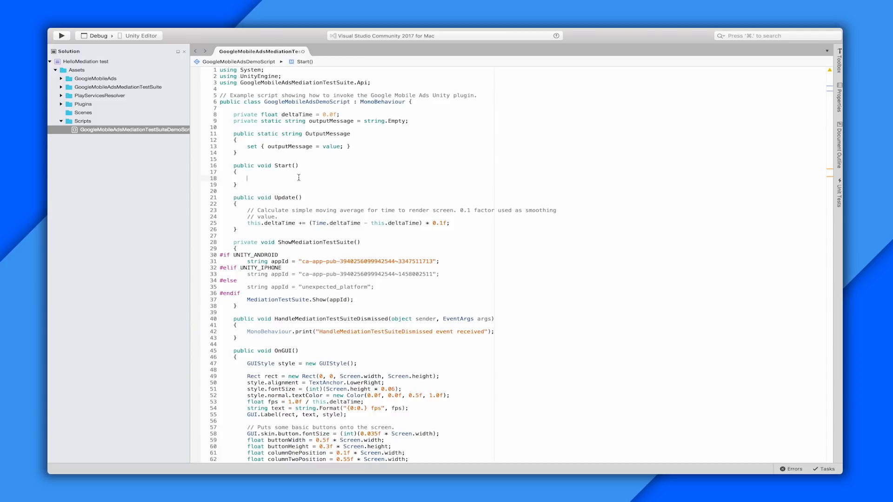
- In Start(), add 'MediationTestSuite.OnMediationTestSuiteDismissed += HandleMediationTestSuiteDismissed;'
type("MediationTestSuite.OnMediationTestSuiteDismissed +=")
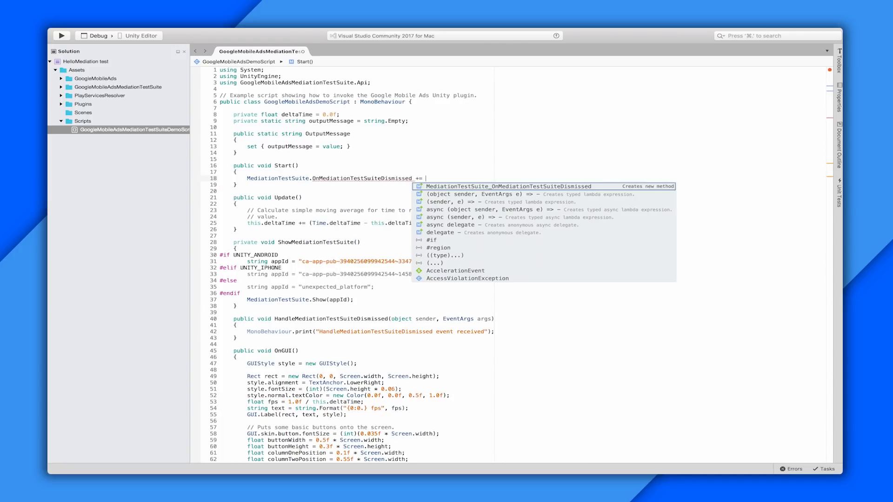
type("Handle")
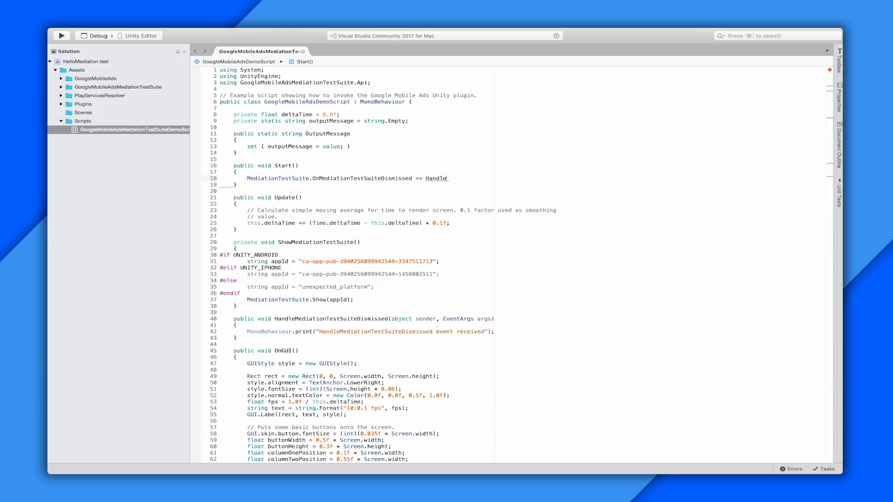
type("MediationTe")
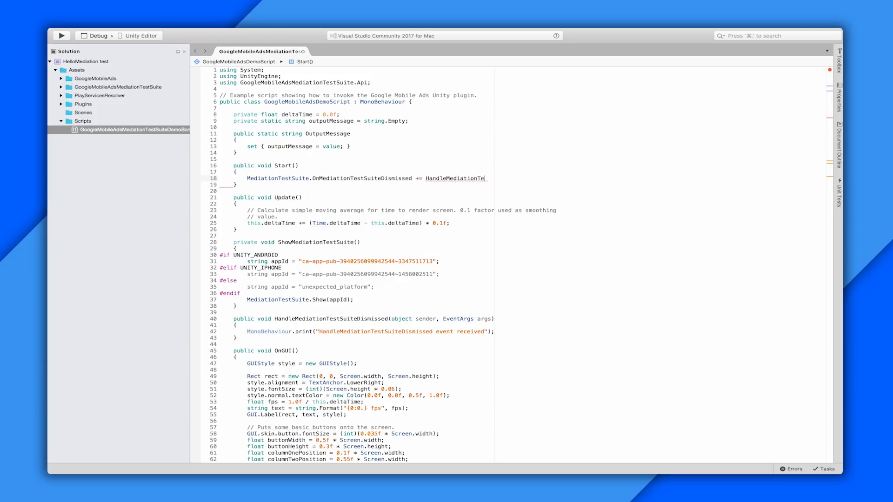
type("stSuite")
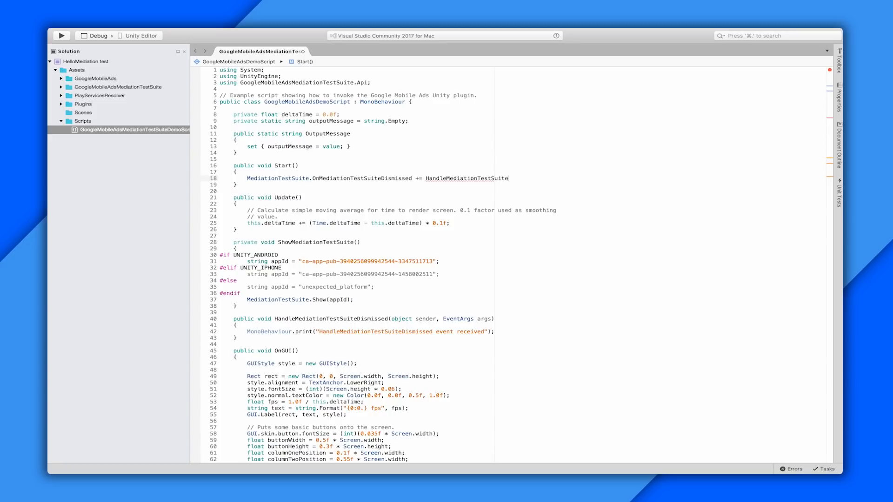
type("Dismissed;")
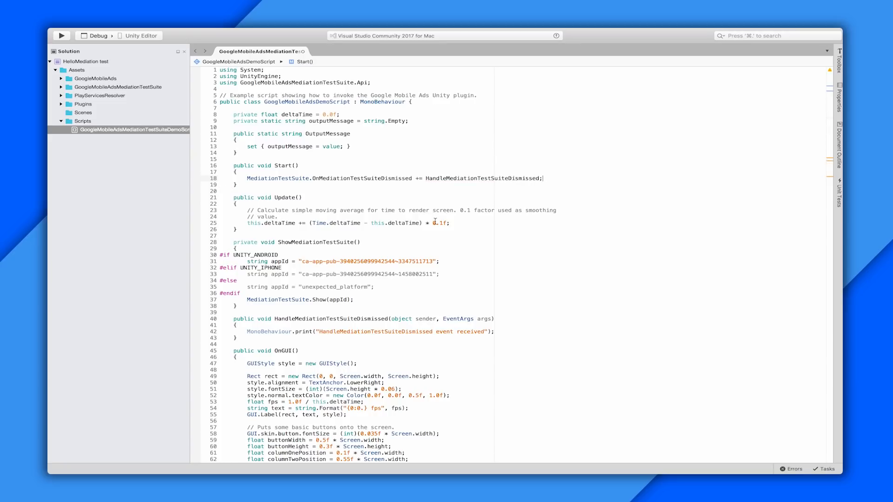
mouse_move(322, 330)
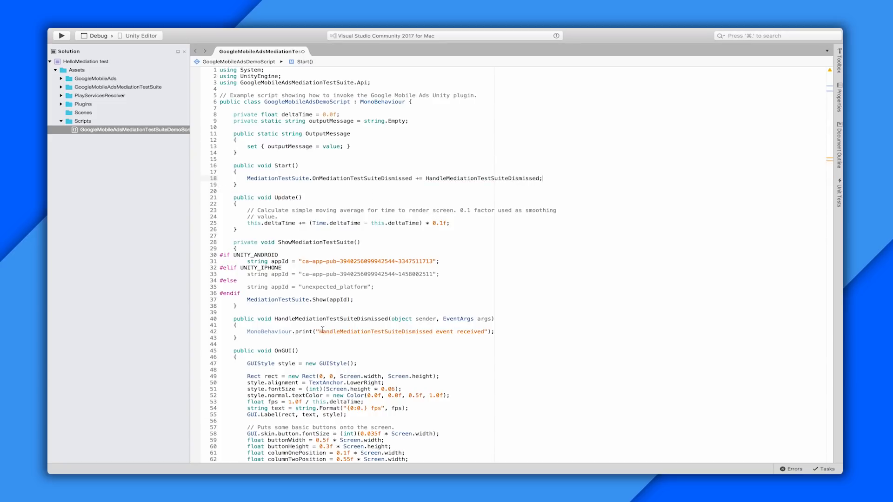